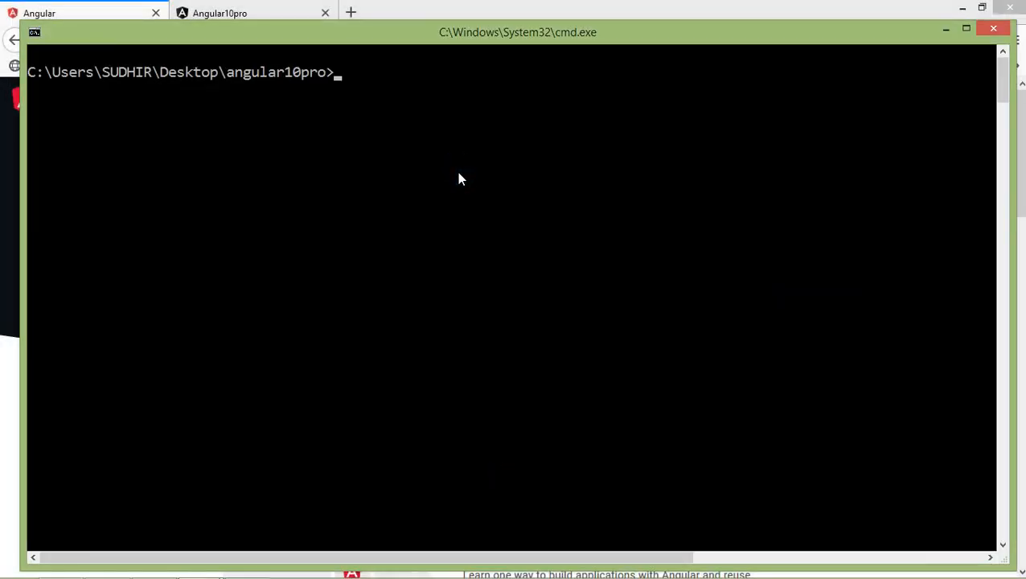
- Enter the command ng g c components/user to generate the user component
type("ng")
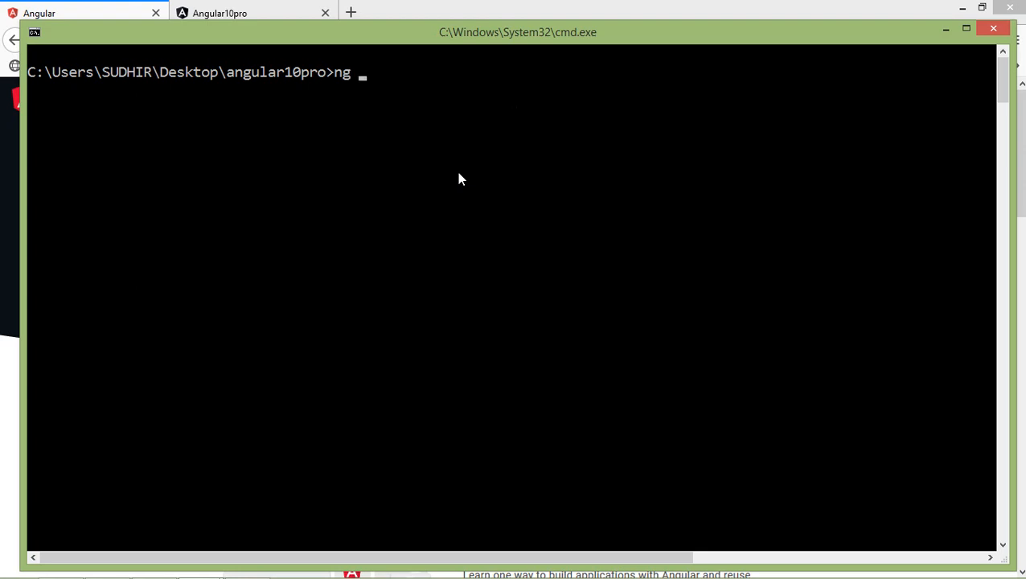
type("g")
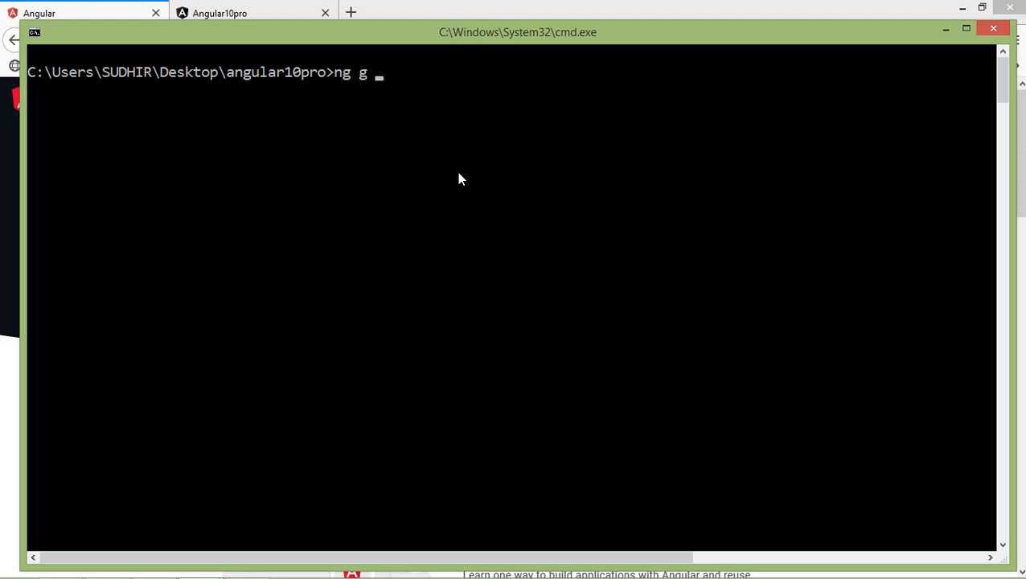
type("c")
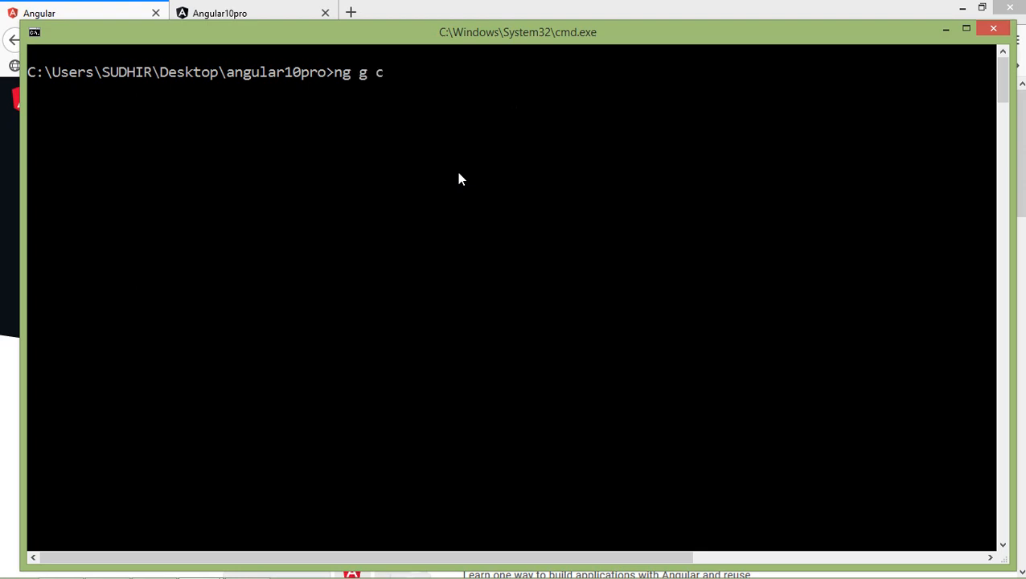
type("com")
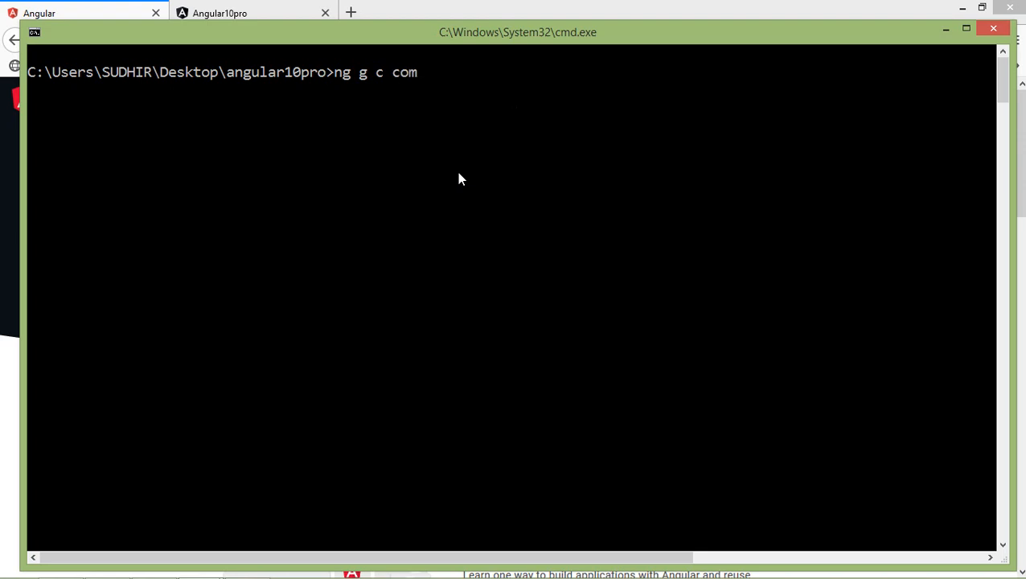
type("p")
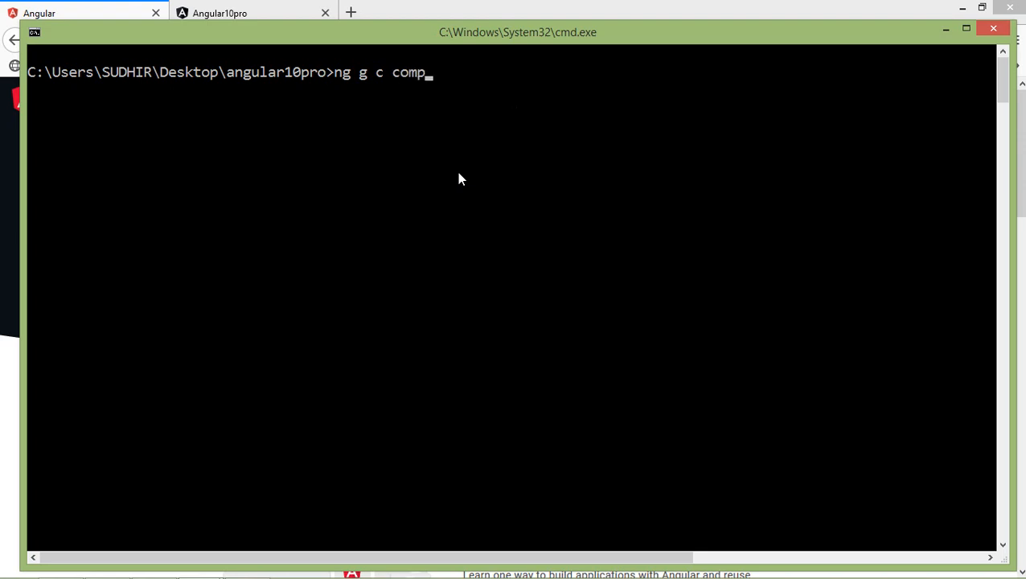
type("onent")
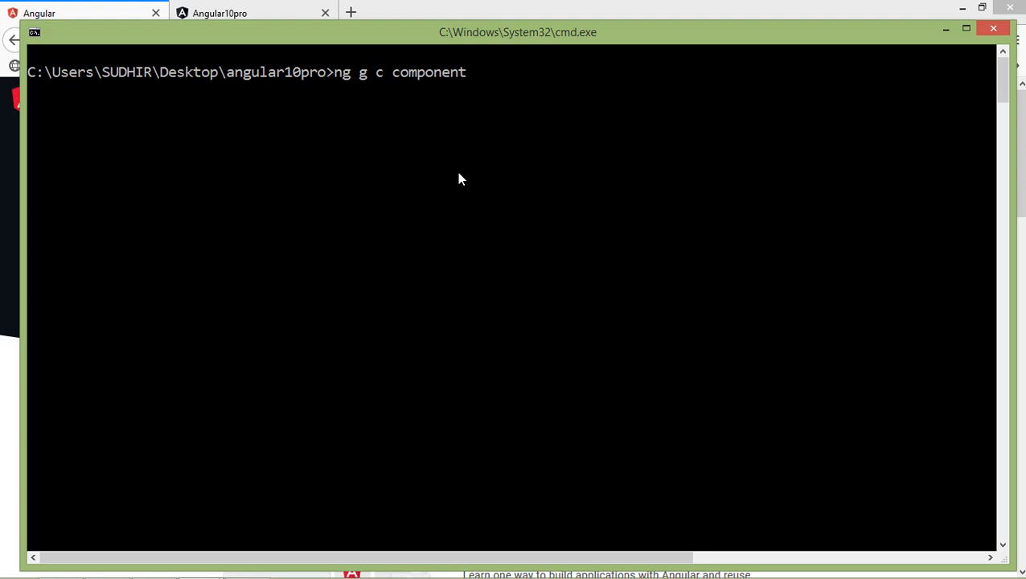
type("s/")
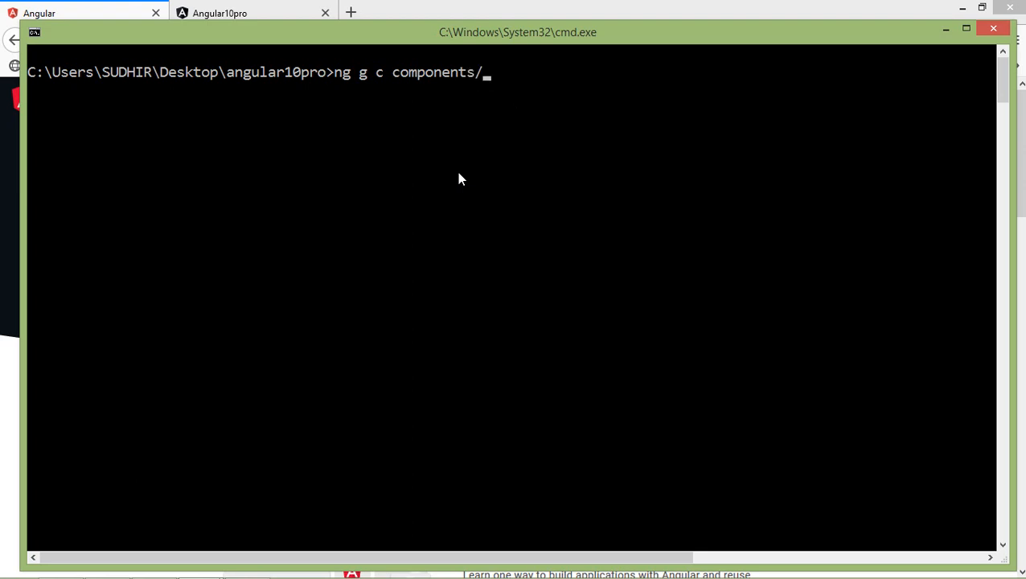
type("user")
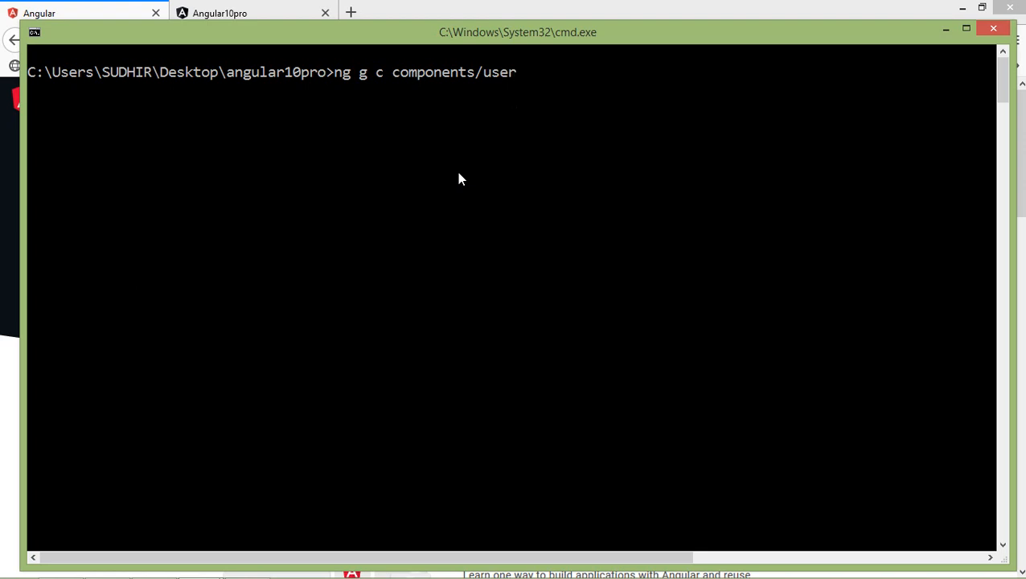
mouse_move(560, 95)
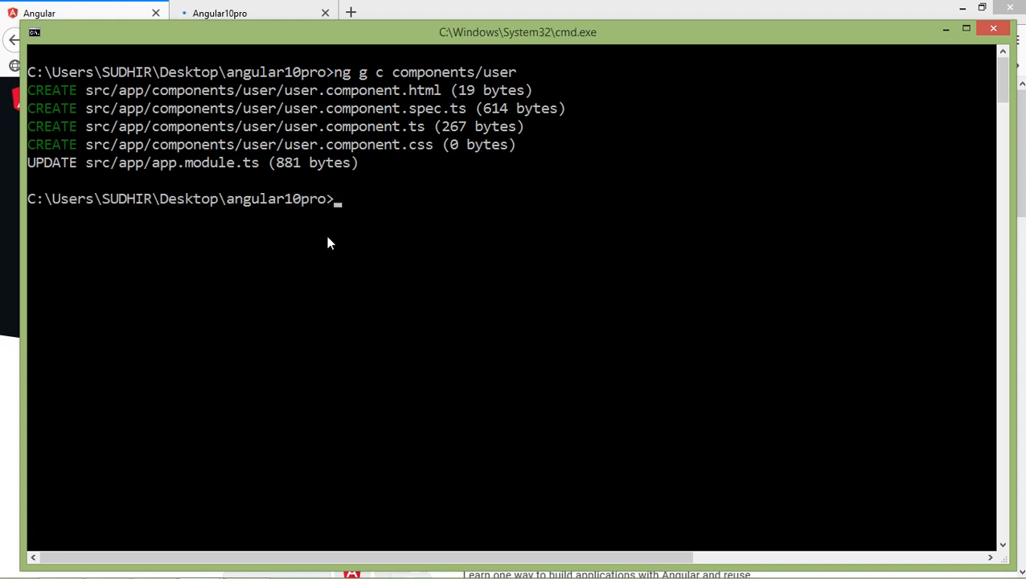
- In app-routing.module.ts start a new import line: import {UserComponent}
key("alt+tab")
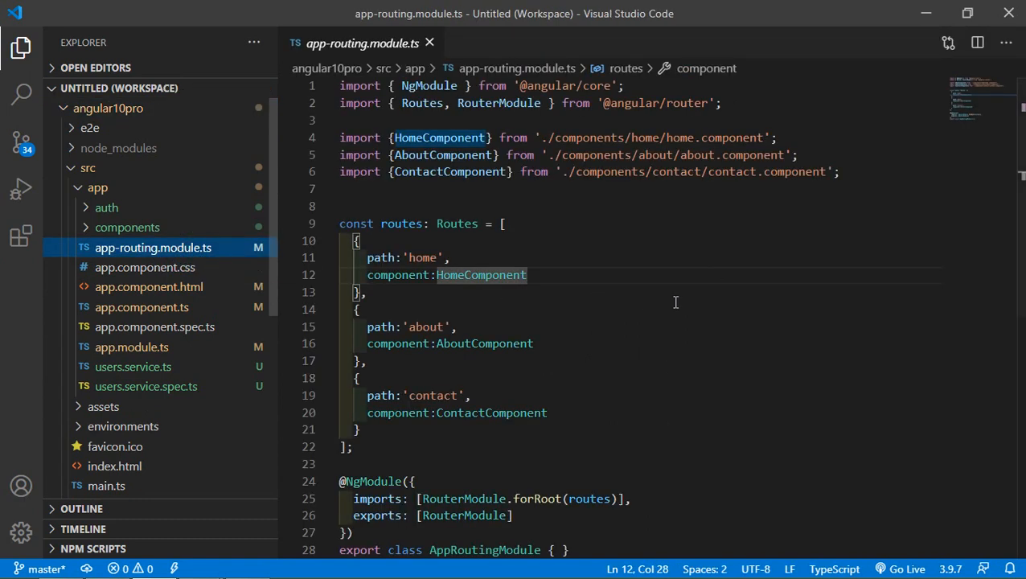
left_click(357, 309)
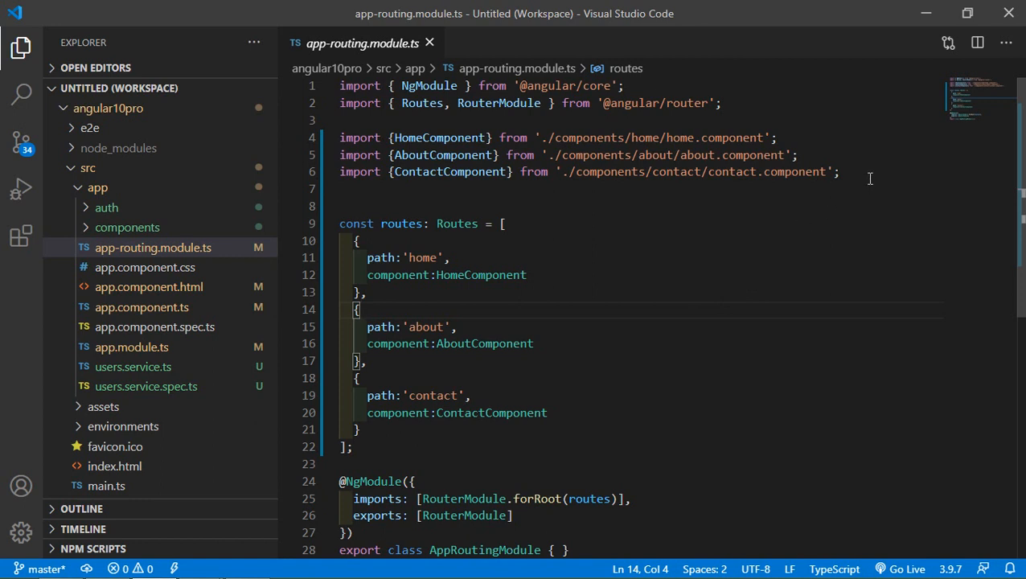
key("Enter")
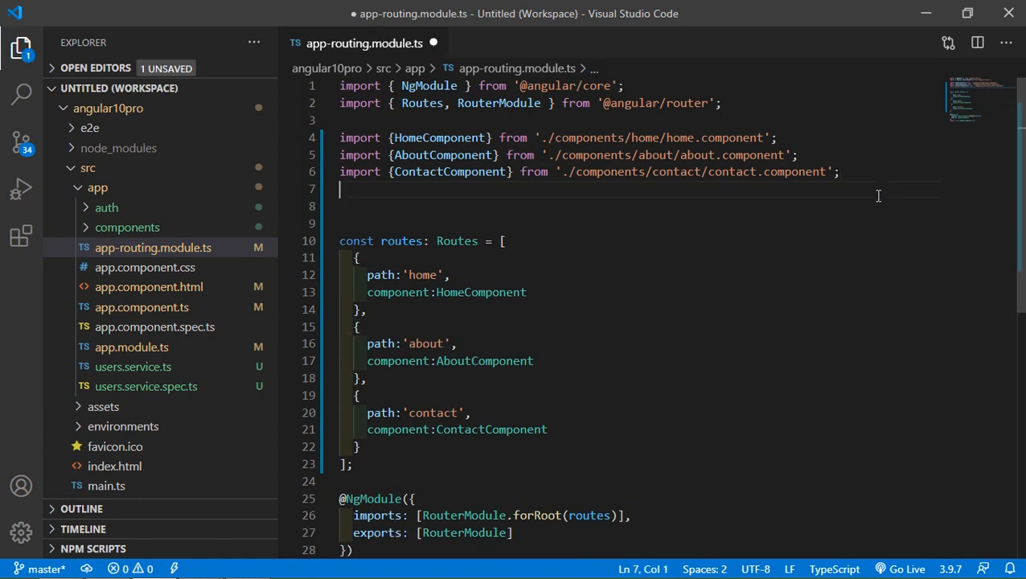
type("i")
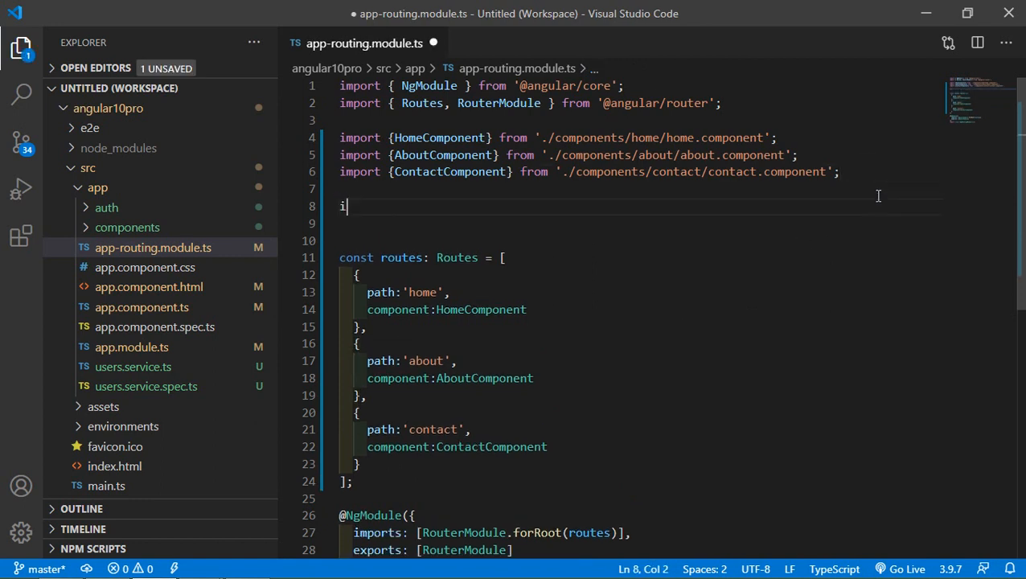
type("mport")
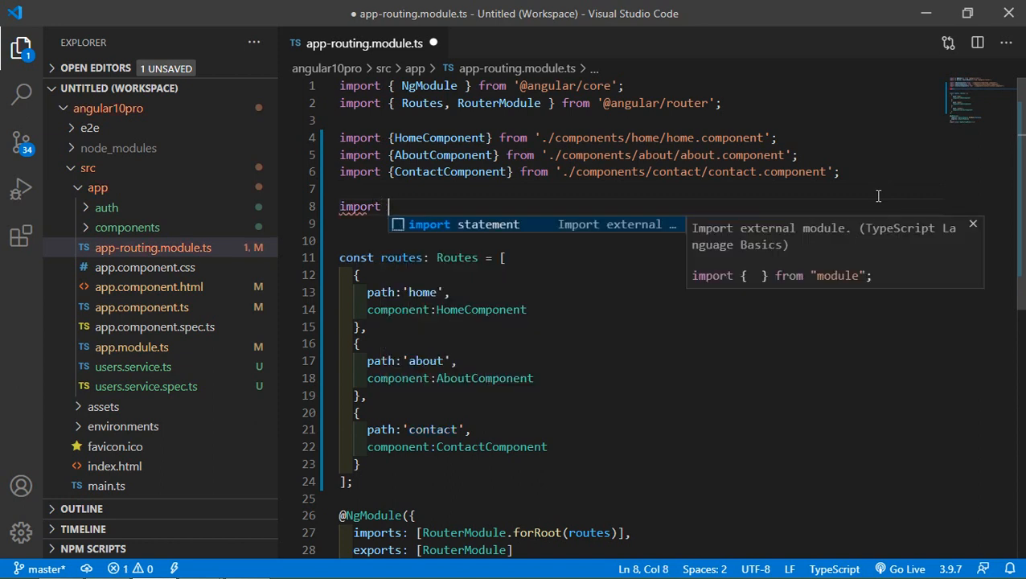
type("{U")
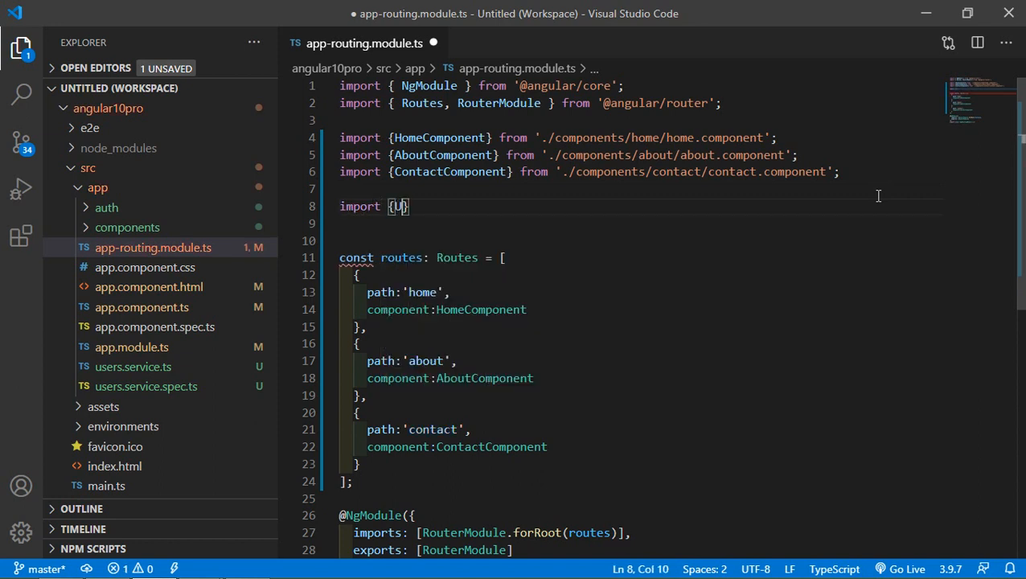
type("serCom")
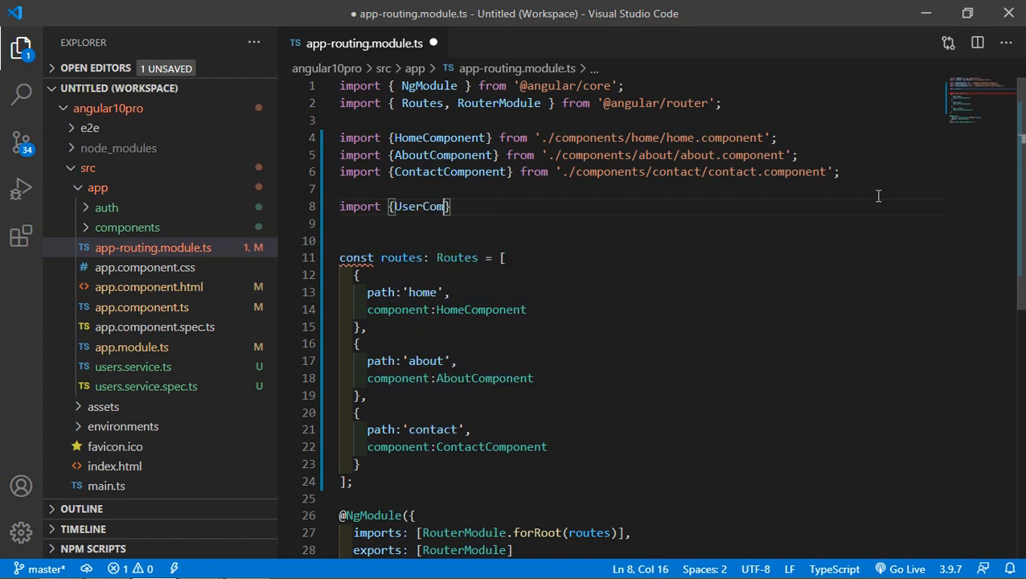
type("pon")
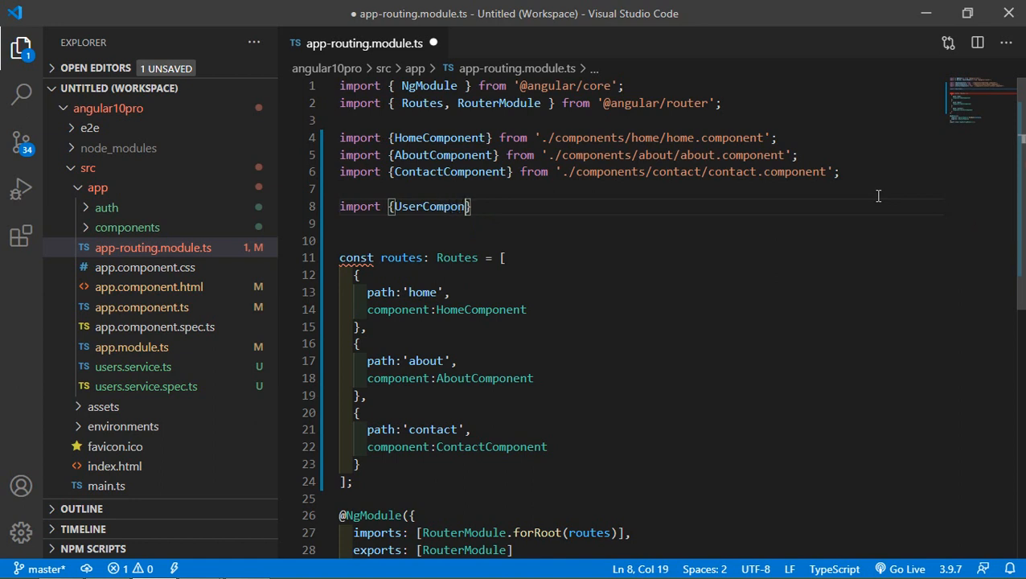
type("ent}")
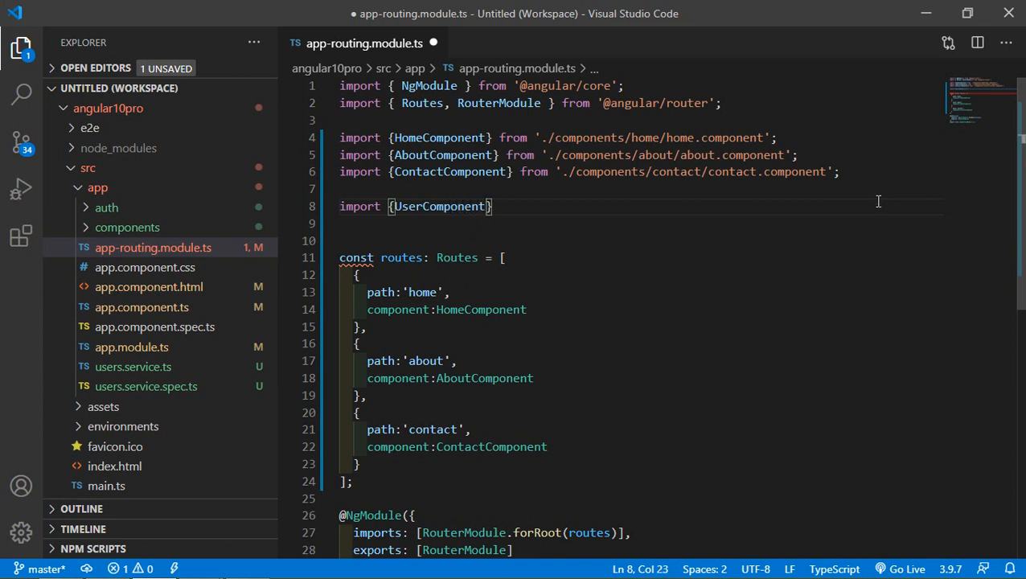
mouse_move(566, 238)
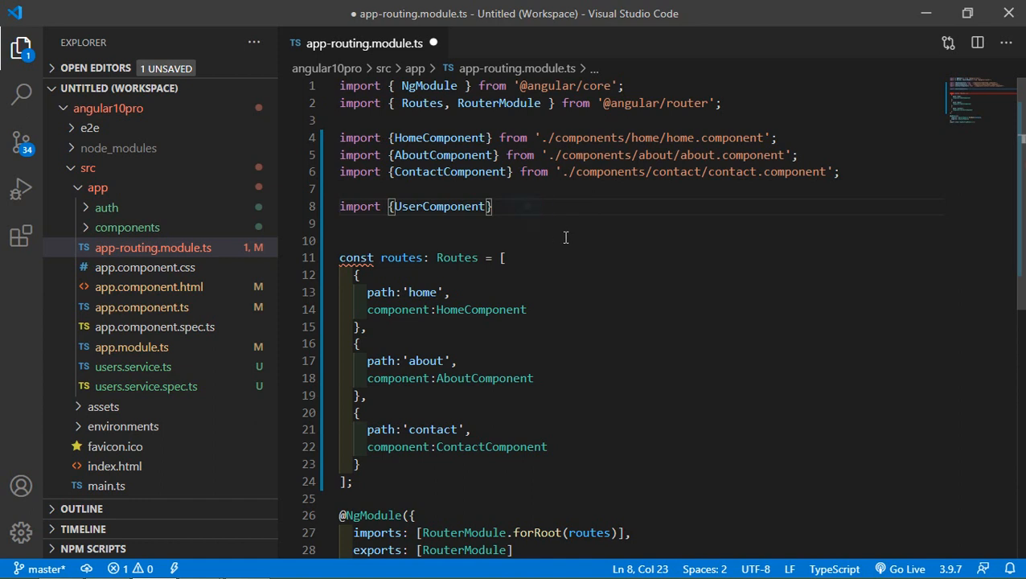
- Complete the import path as from './components/user/user.component'
type("from")
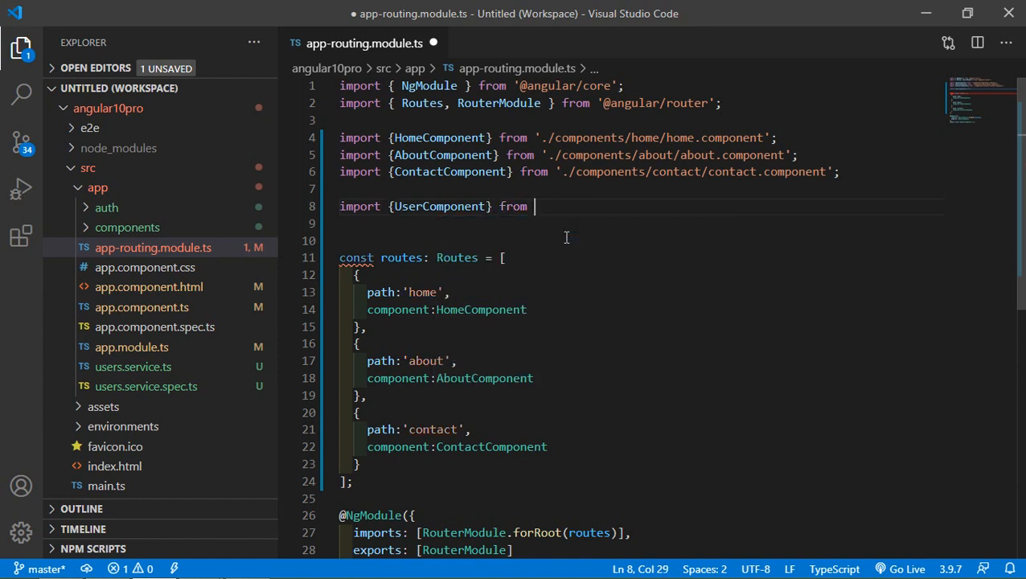
type("'")
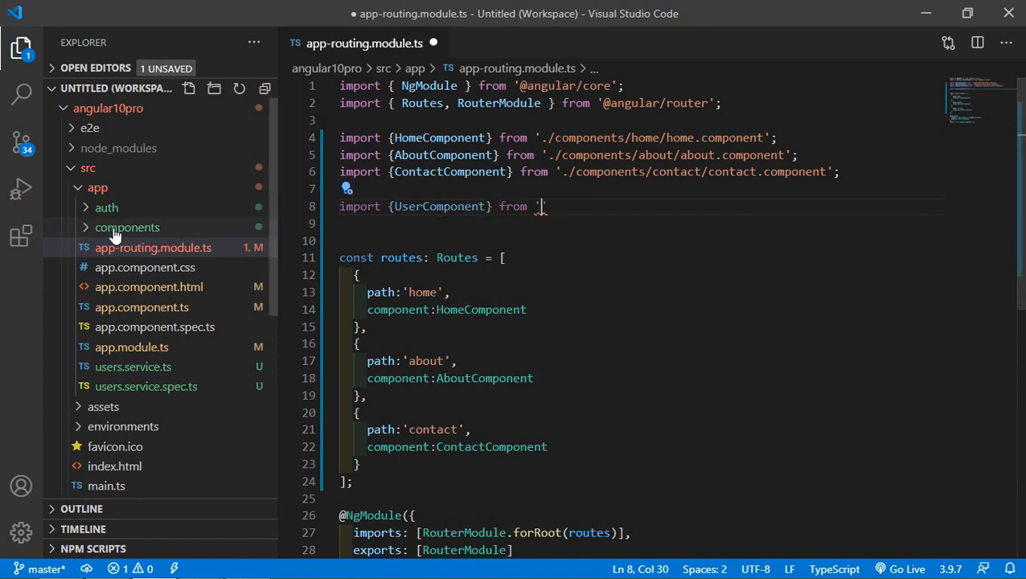
left_click(127, 227)
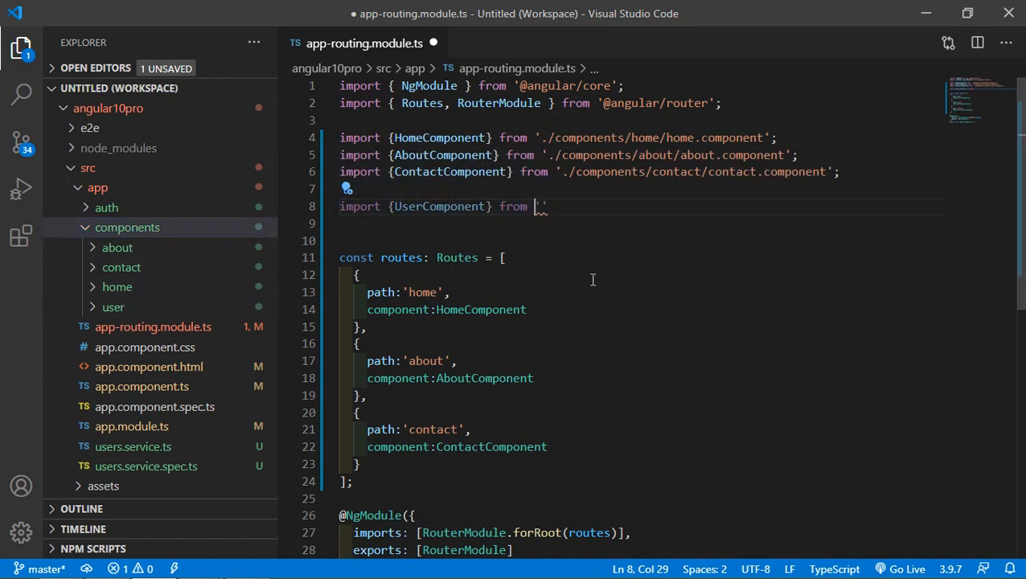
type("./")
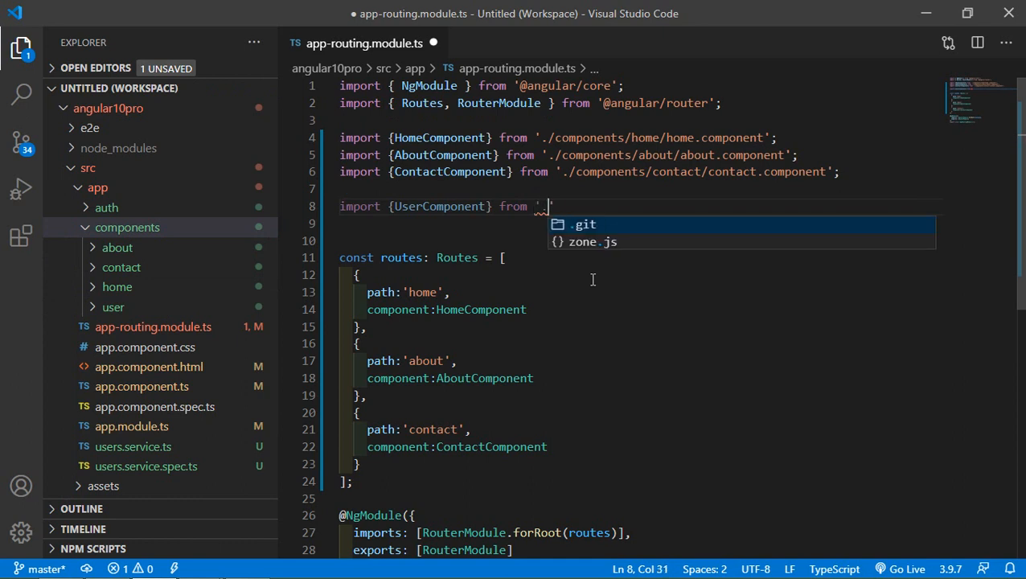
type("./components/user")
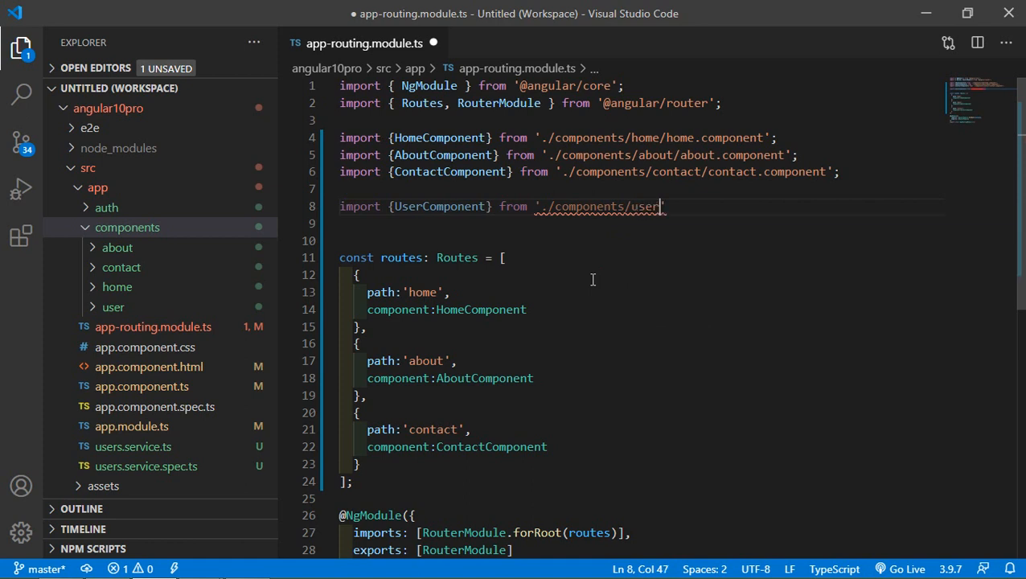
type("/user.component")
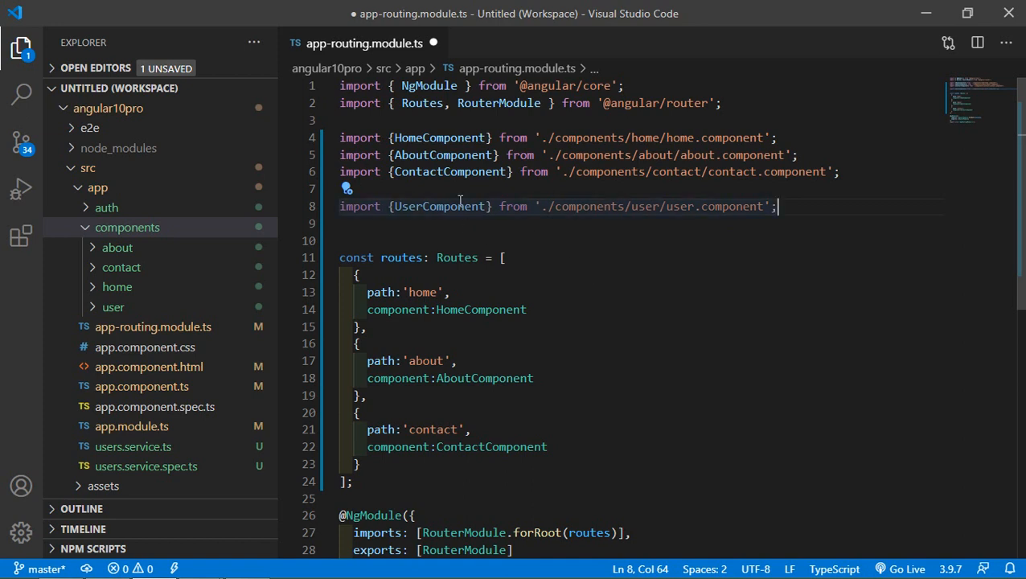
- Add the route { path:'user/:name', component:UserComponent } to the routes array and save
scroll("down", 3)
type("{")
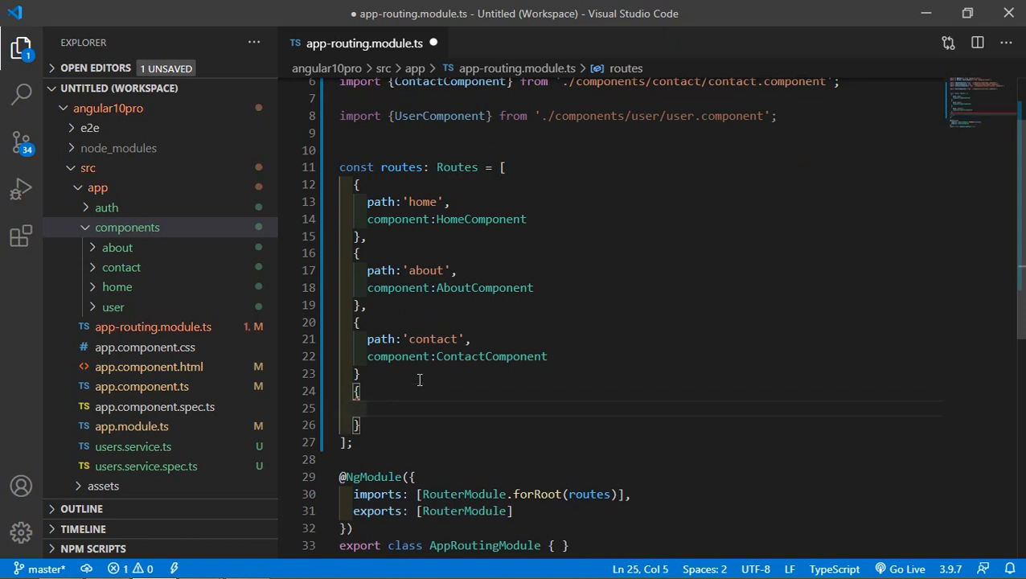
type("path:")
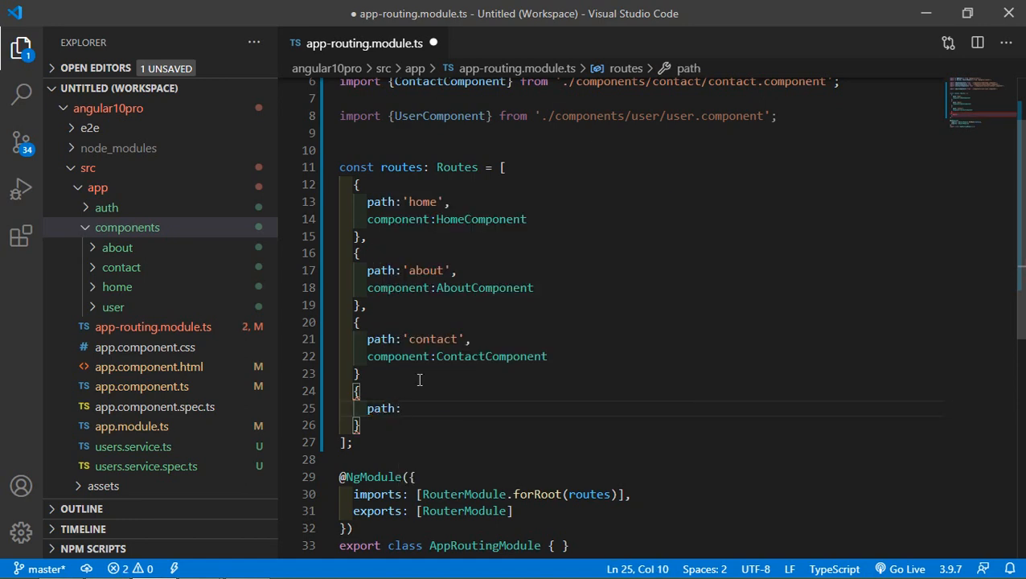
type("'")
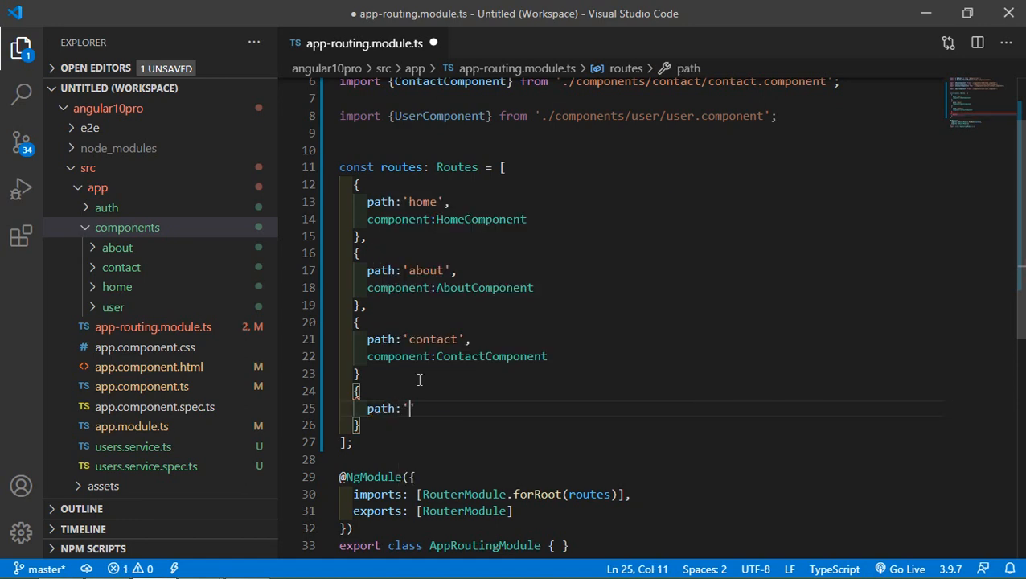
type("user")
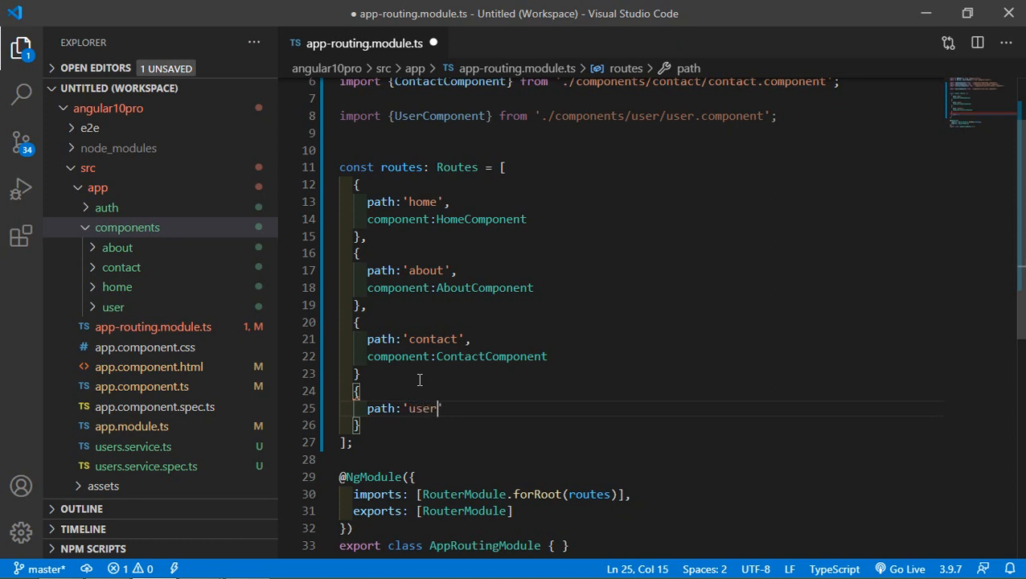
type("/:")
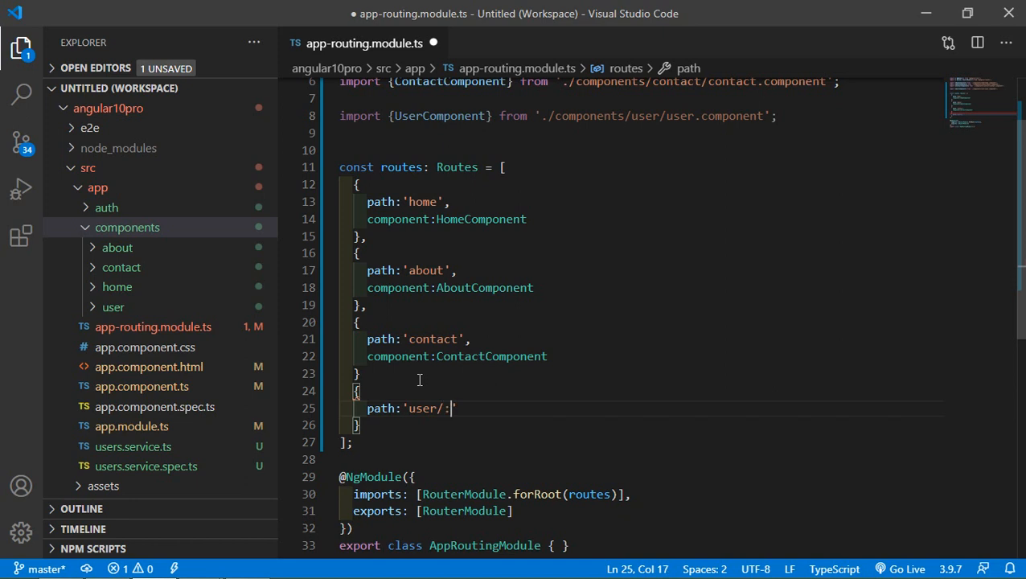
type("name")
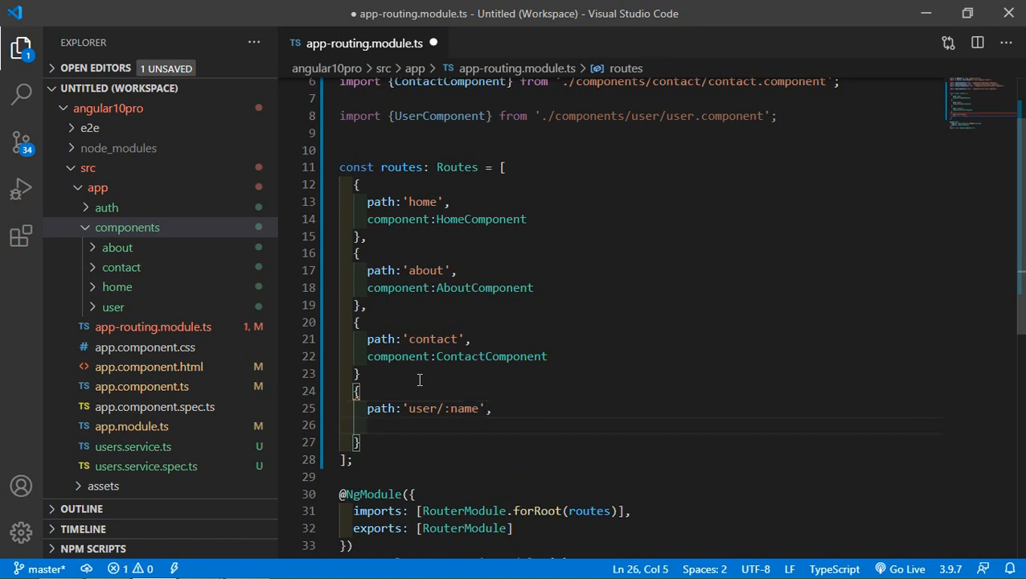
type("component")
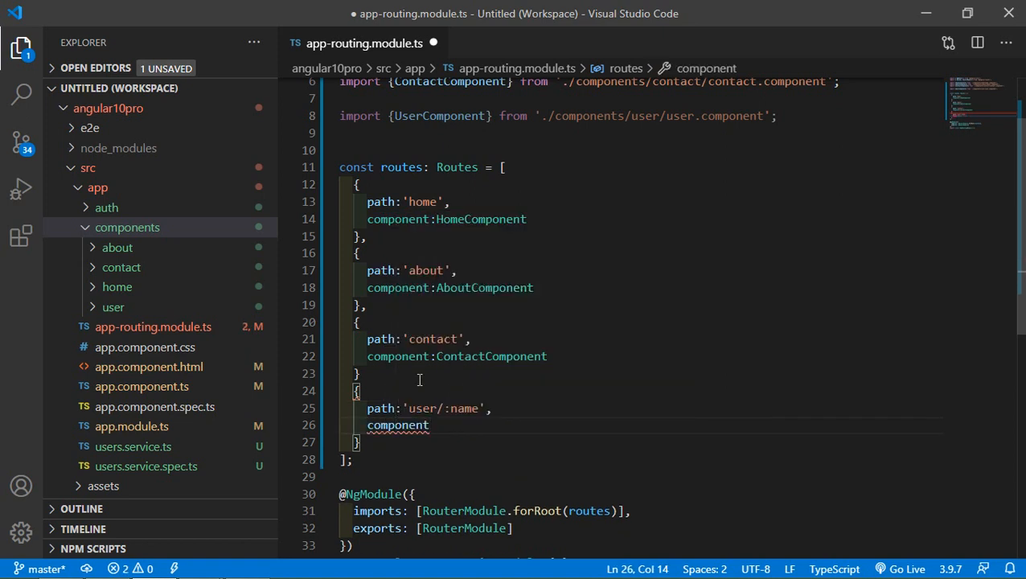
type("UserComponent")
left_click(641, 373)
type(",")
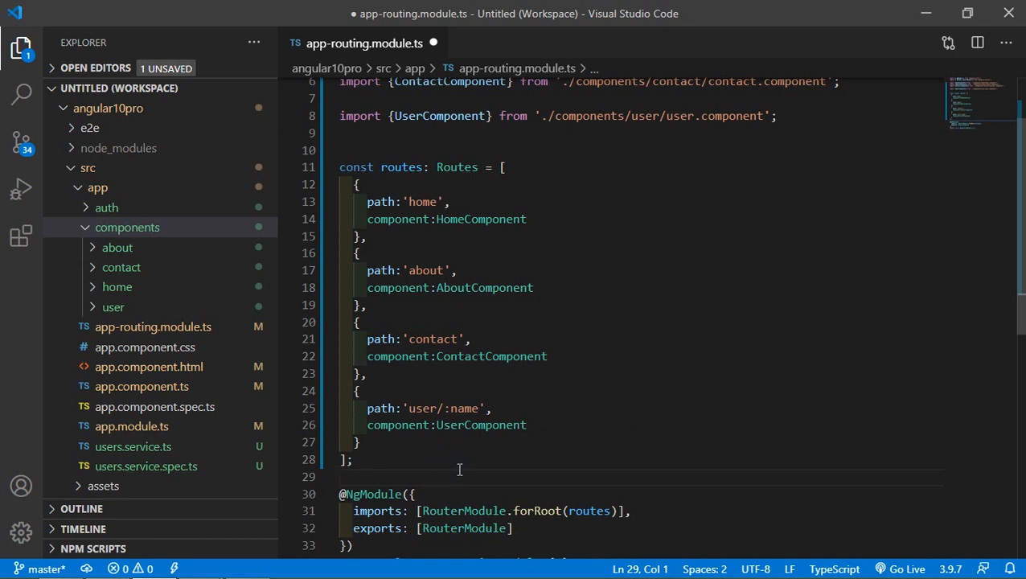
key("Ctrl+s")
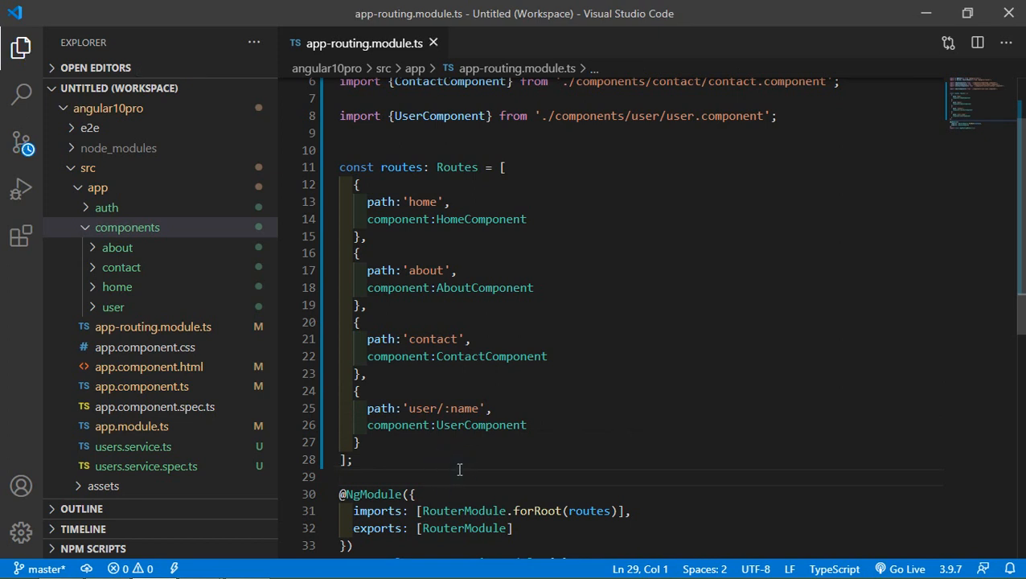
scroll("down", 3)
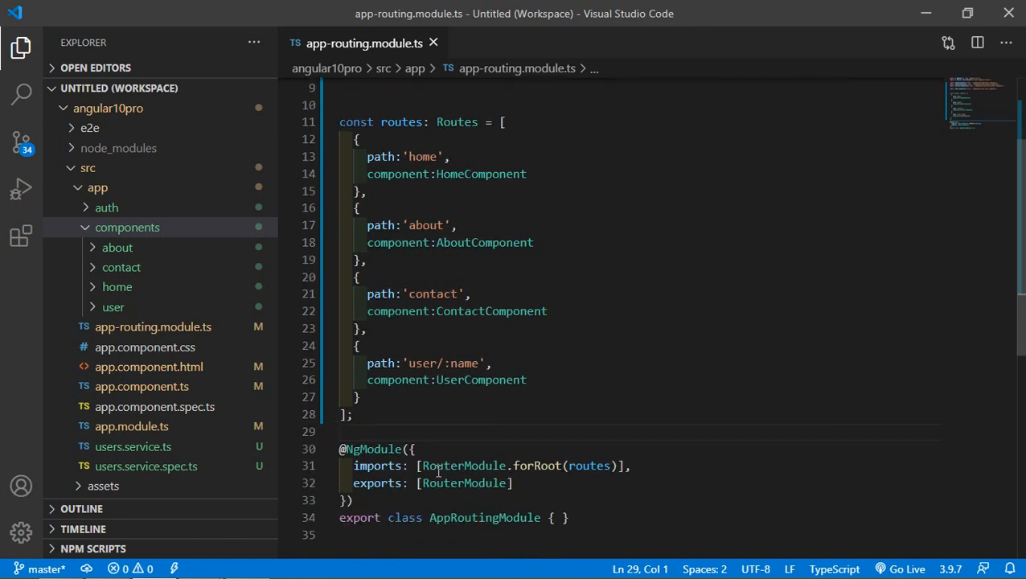
- Open user.component.ts from the user folder in the Explorer
left_click(112, 307)
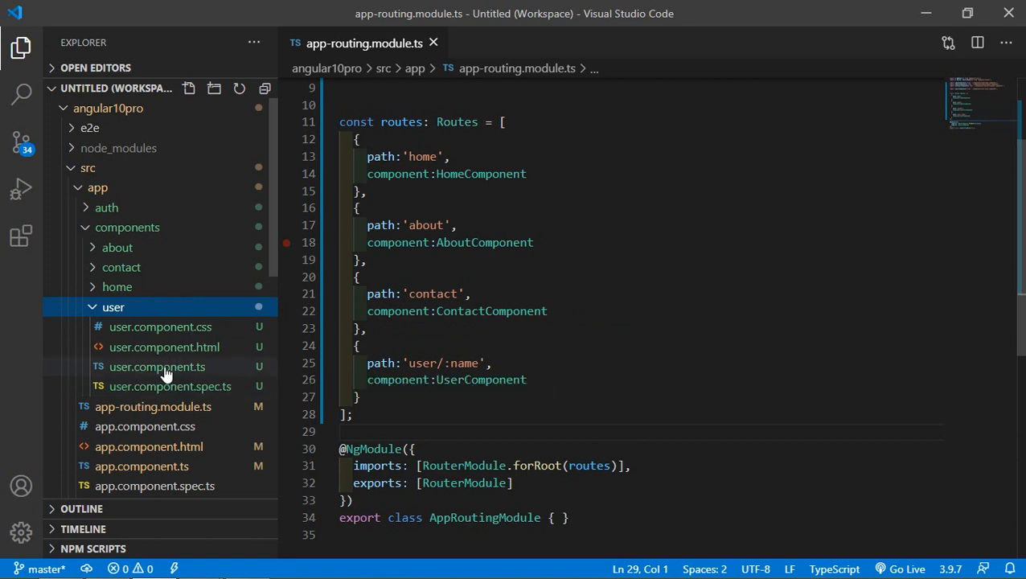
double_click(157, 367)
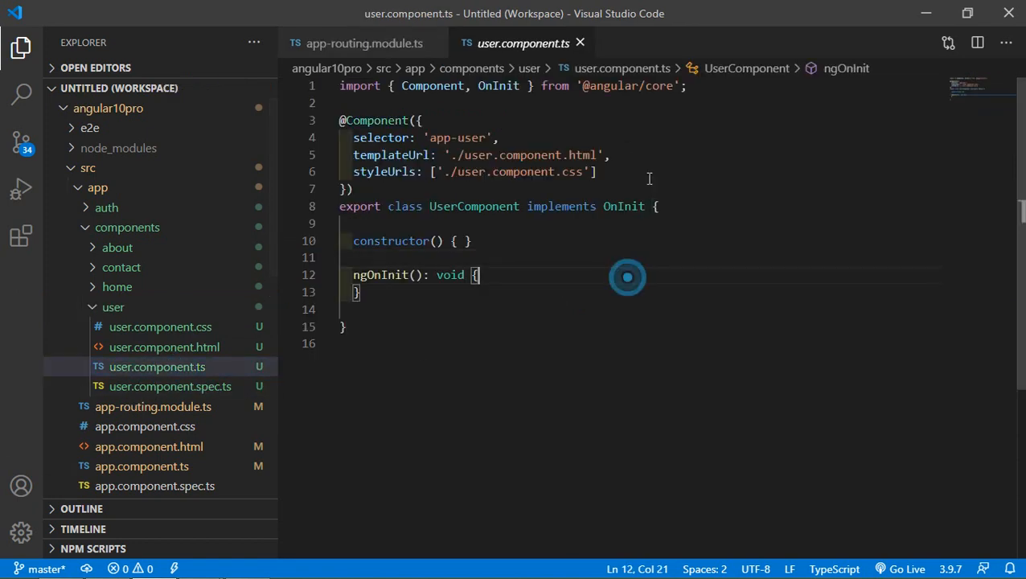
left_click(707, 87)
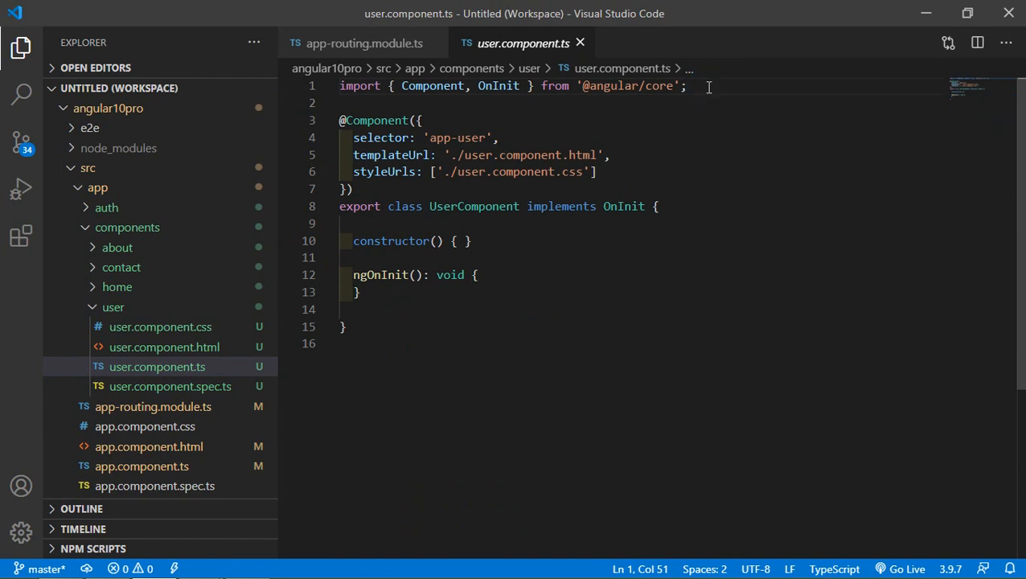
type("im")
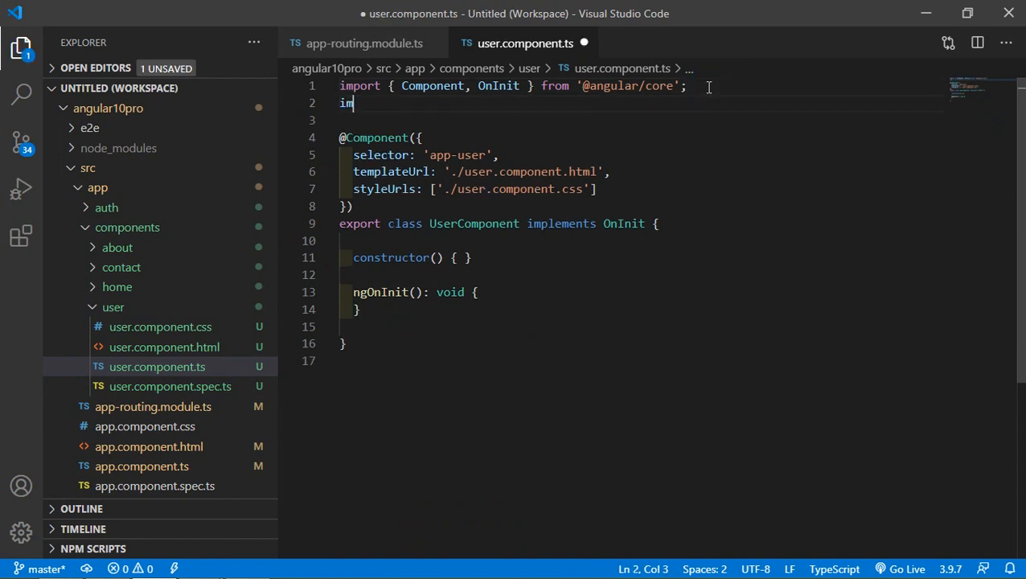
type("port {")
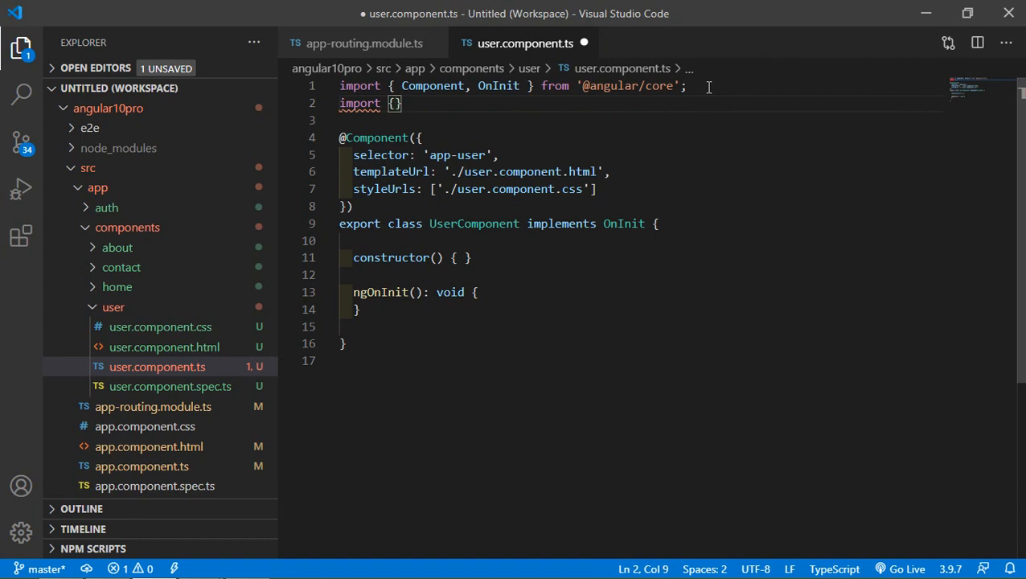
type("ActivatedRou")
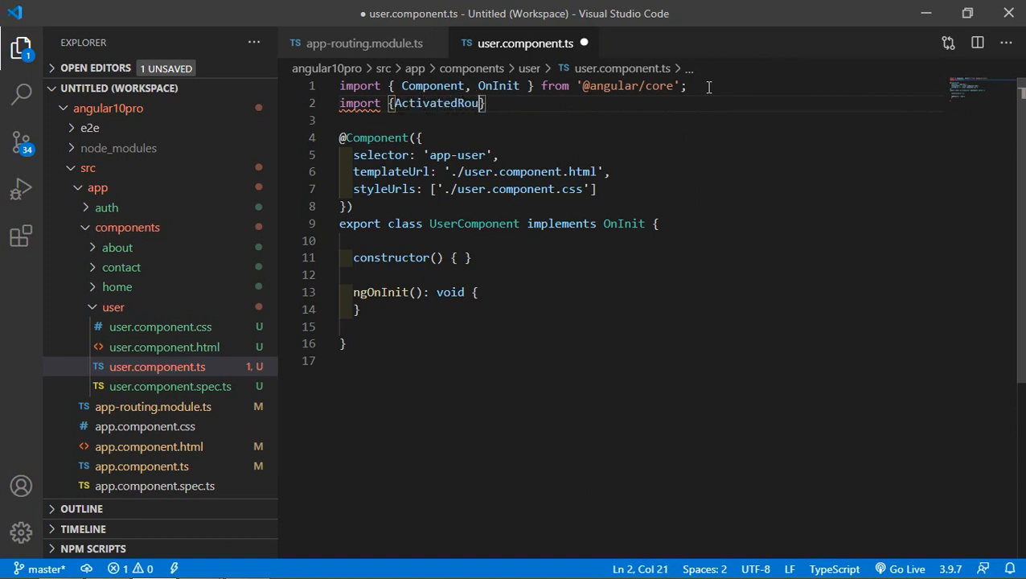
type("} fr")
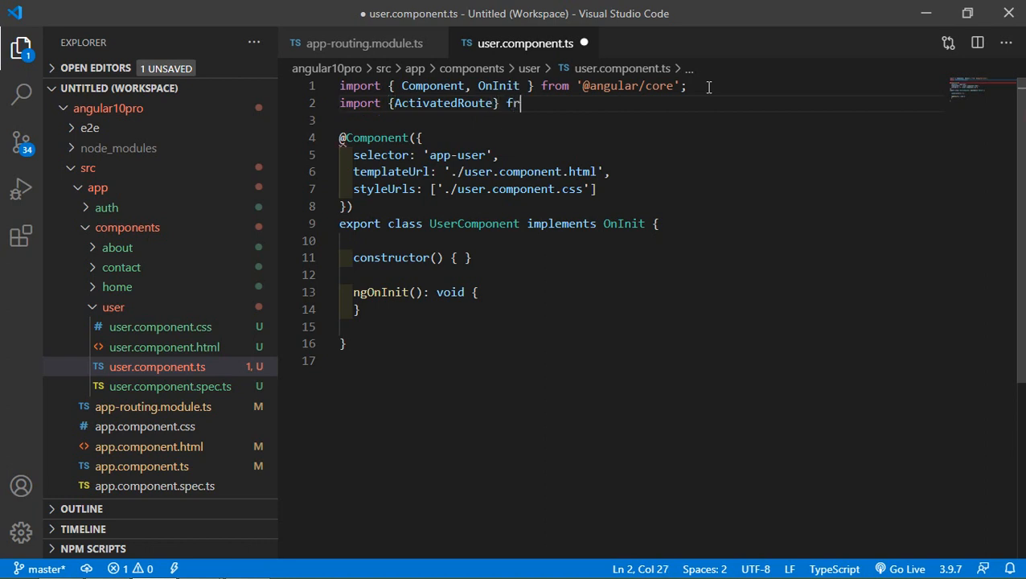
type("om ''")
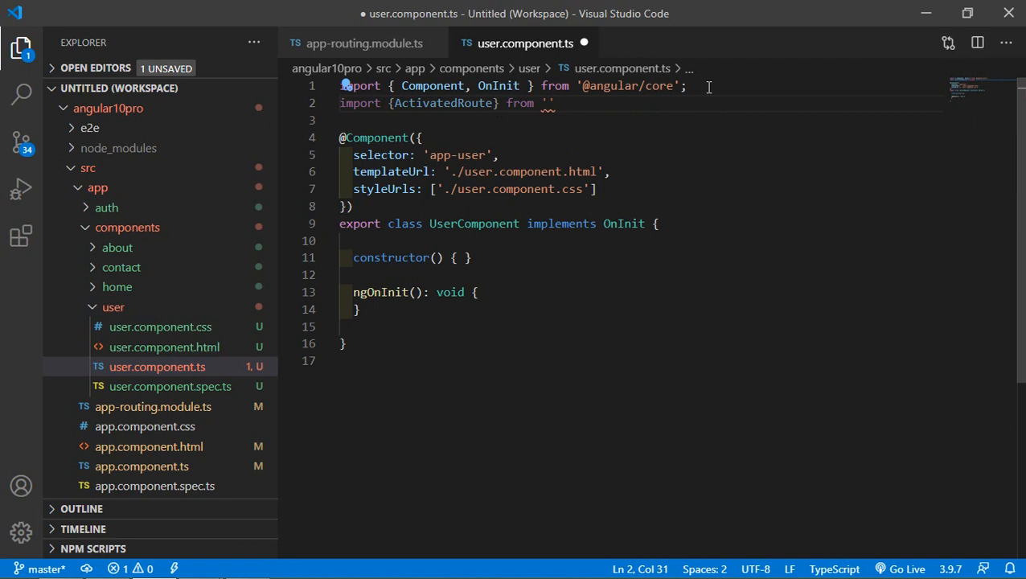
type("@ang")
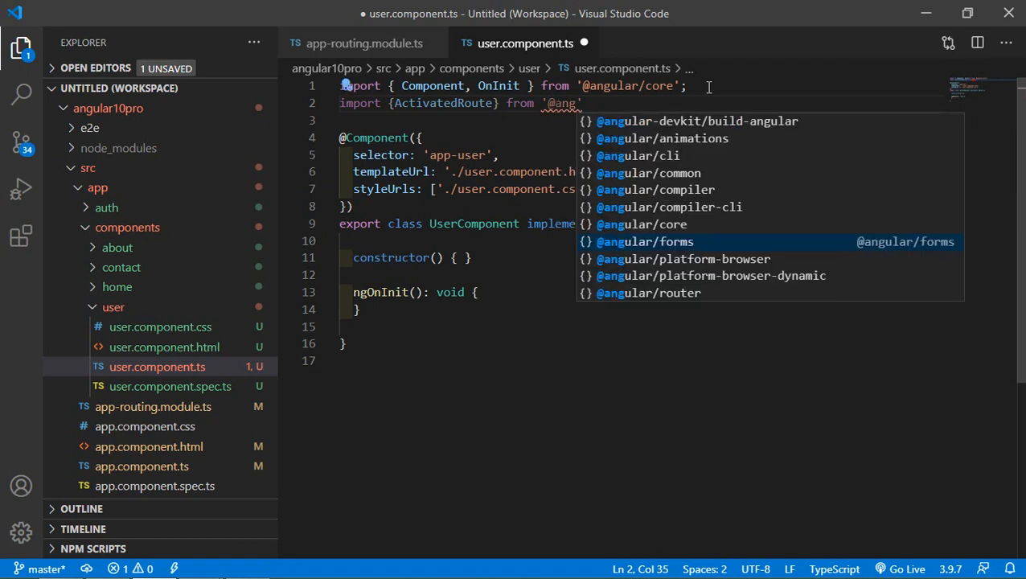
type("ular/router")
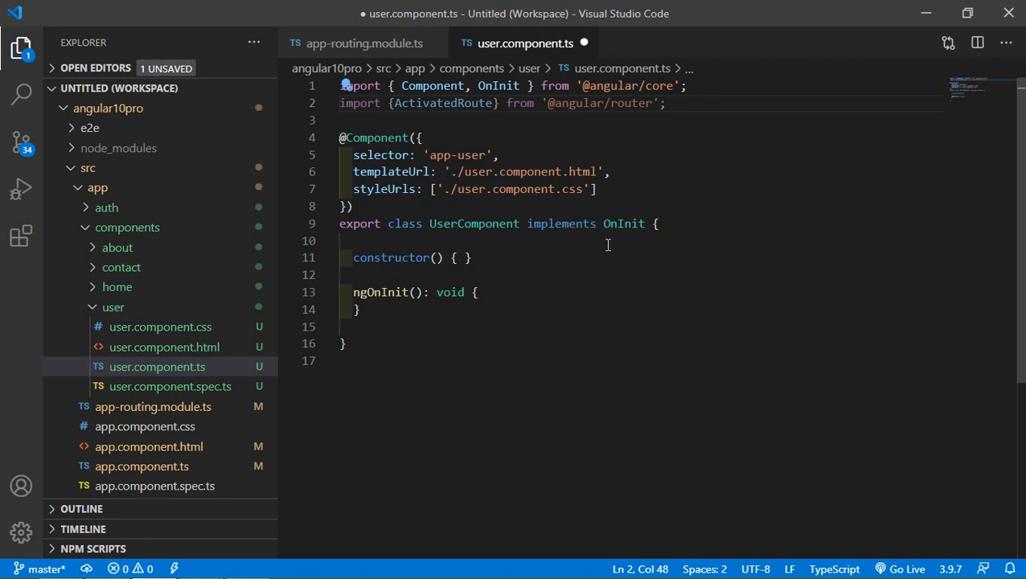
mouse_move(638, 266)
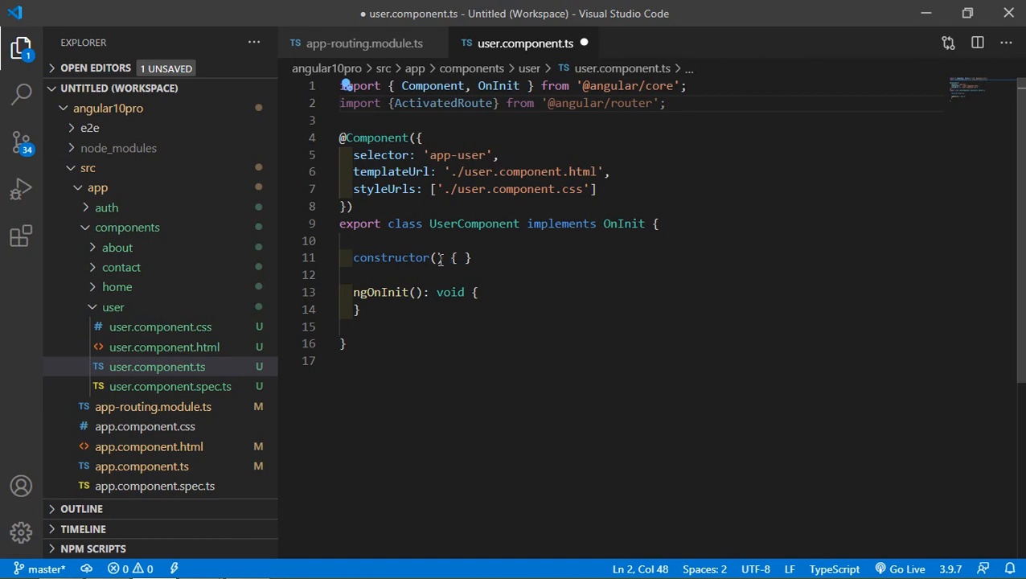
- Change the constructor to constructor(private route:ActivatedRoute) { }
type("p")
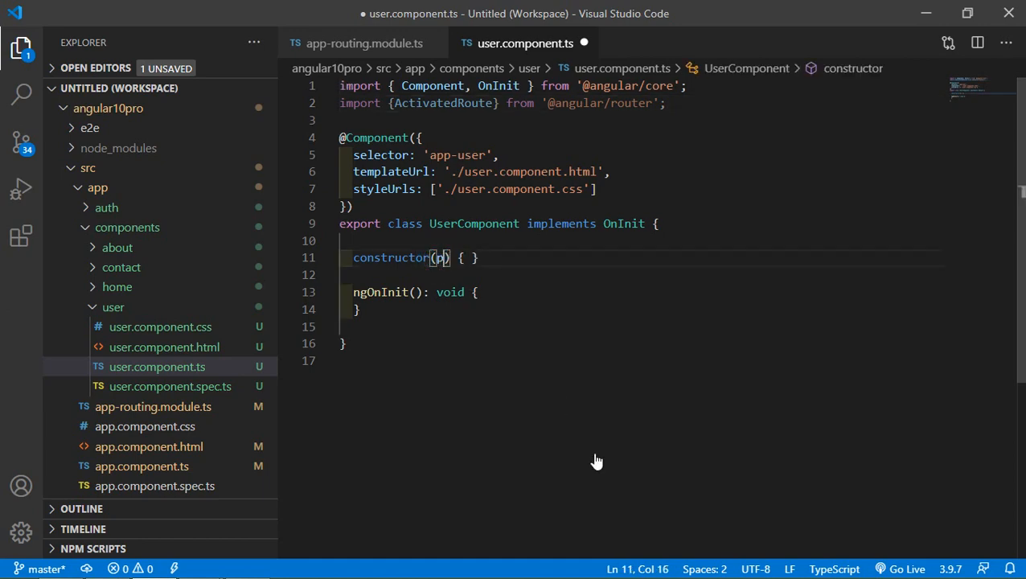
type("private route:")
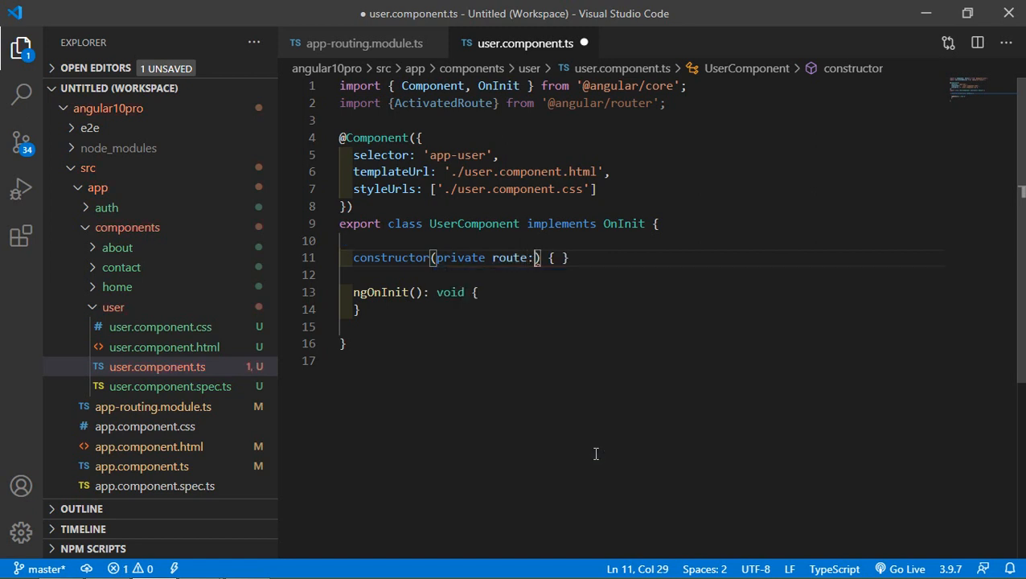
type("Ac")
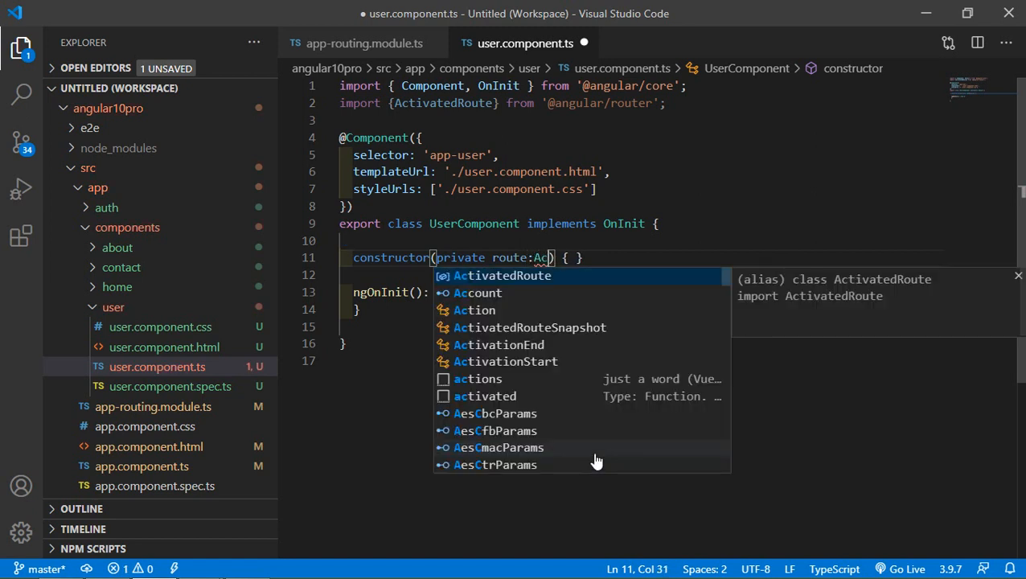
key("Tab")
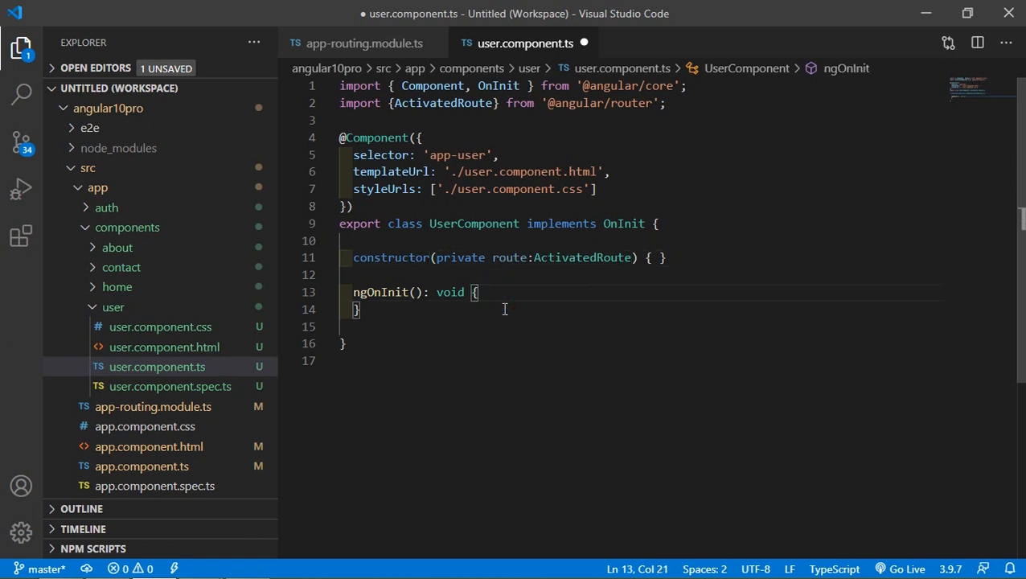
mouse_move(399, 293)
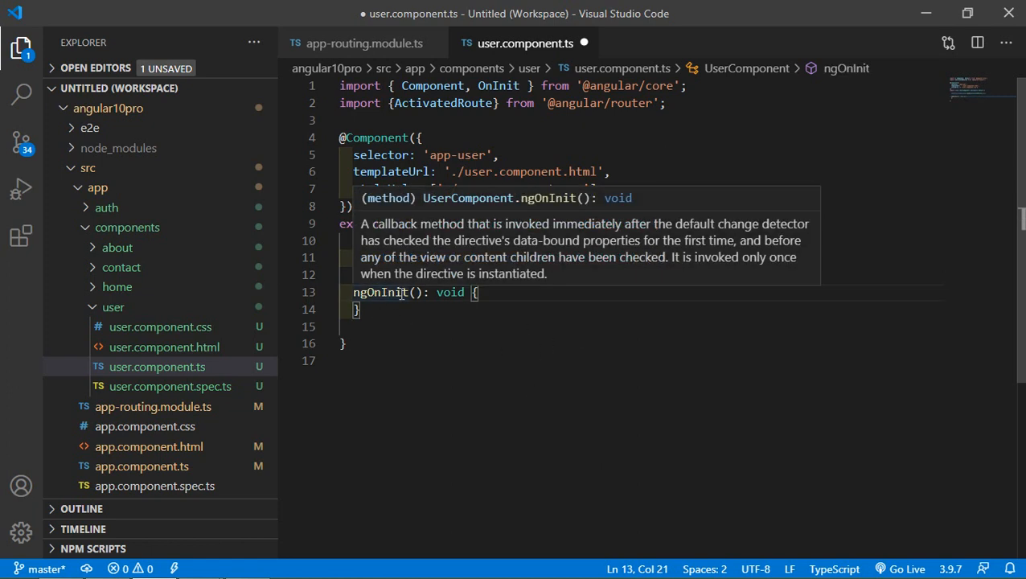
left_click(483, 293)
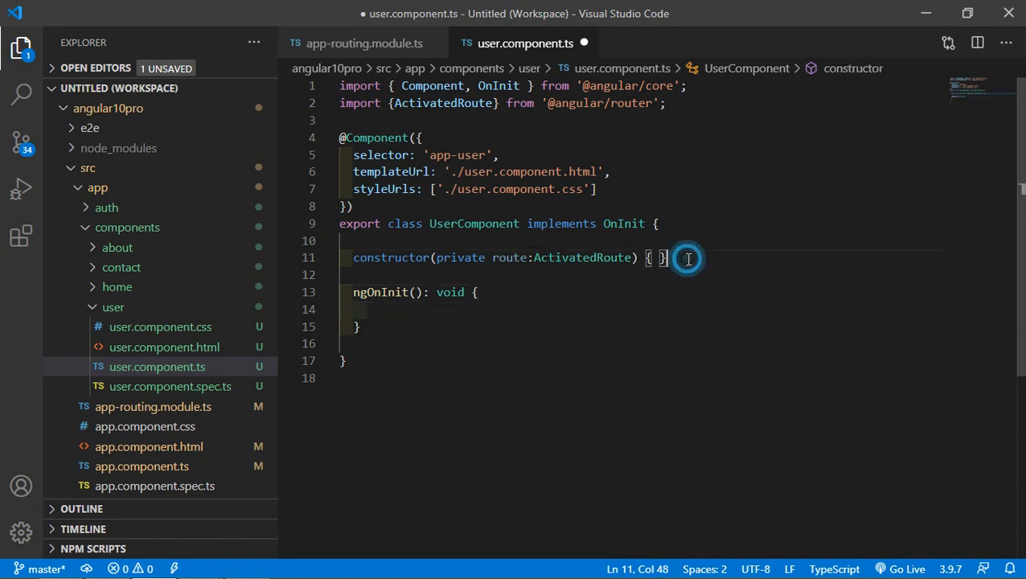
- Declare the property name = ''; above the constructor
left_click(473, 242)
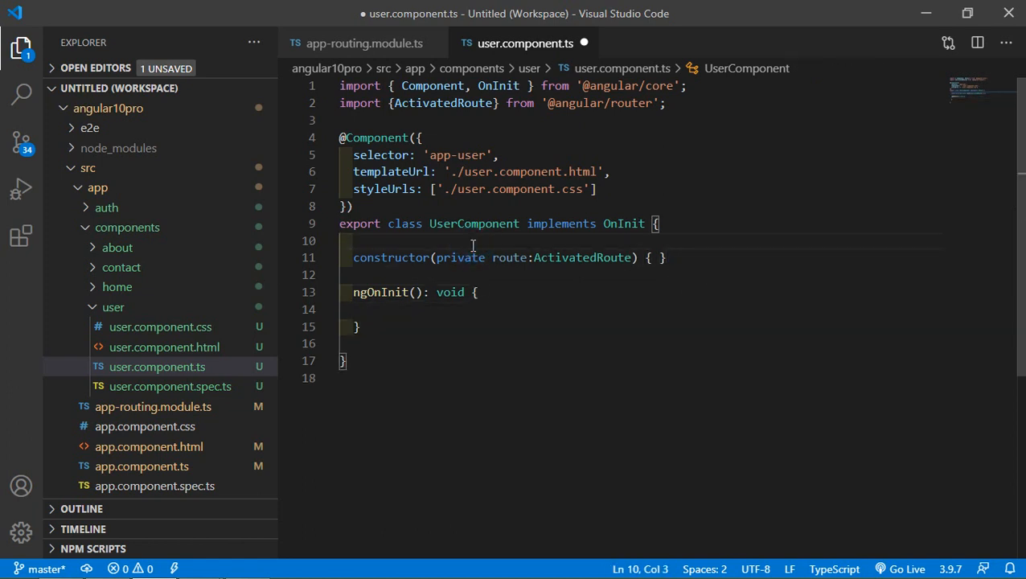
type("name")
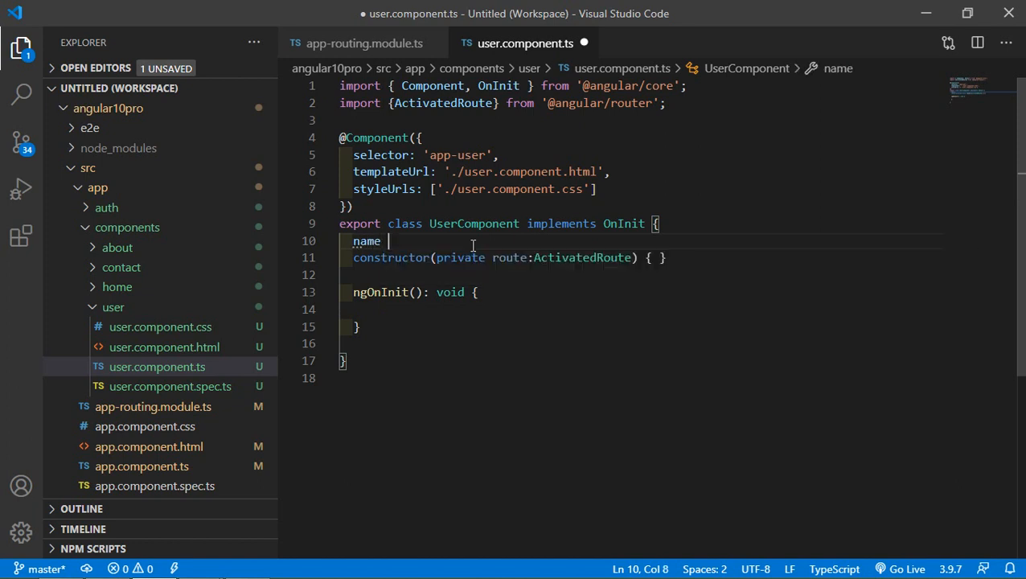
type("= '';")
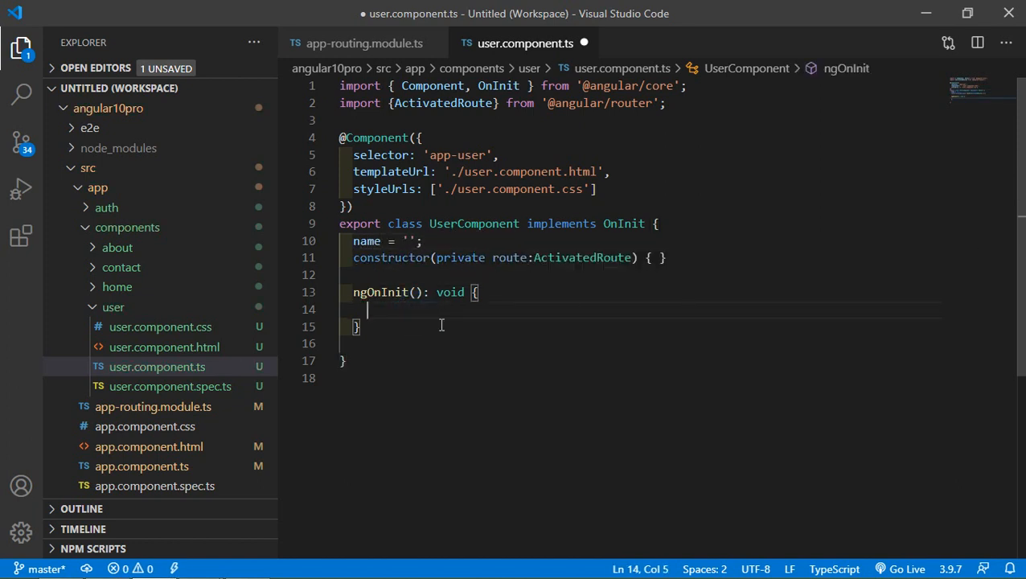
- In ngOnInit write this.name = this.route.snapshot.params.name, checking the parameter name in the routing module
type("this.n")
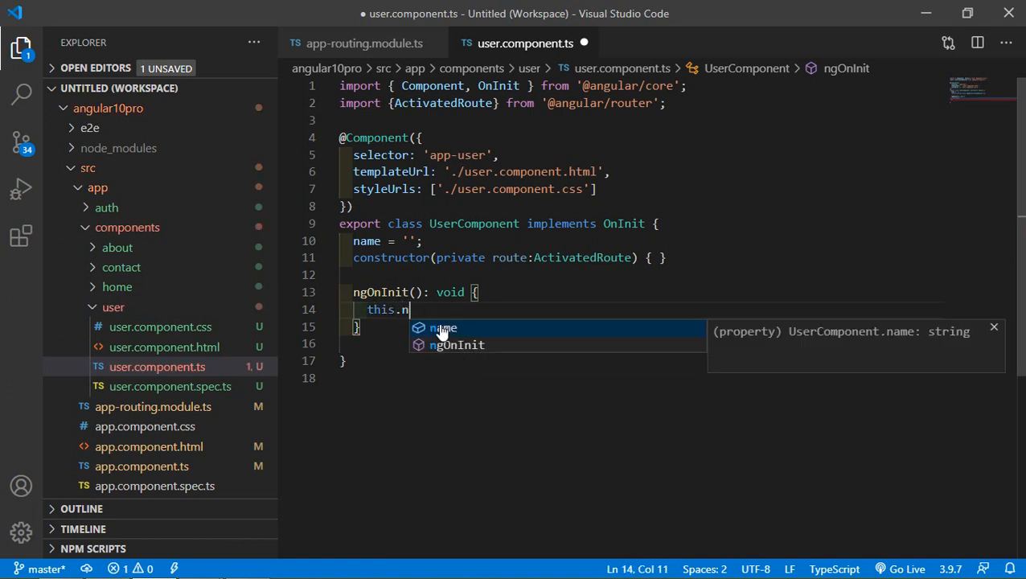
type("ame =")
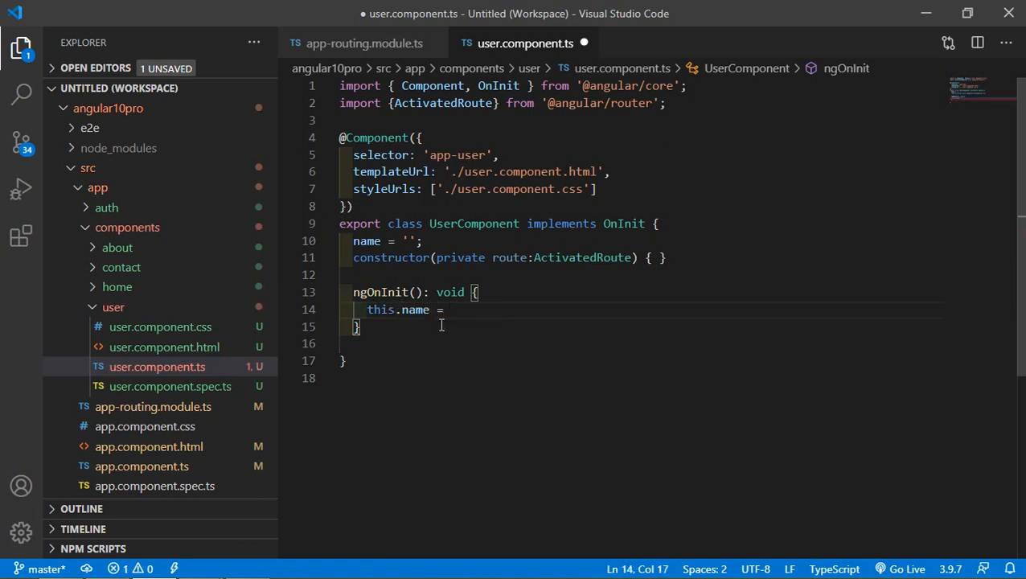
type("this.route")
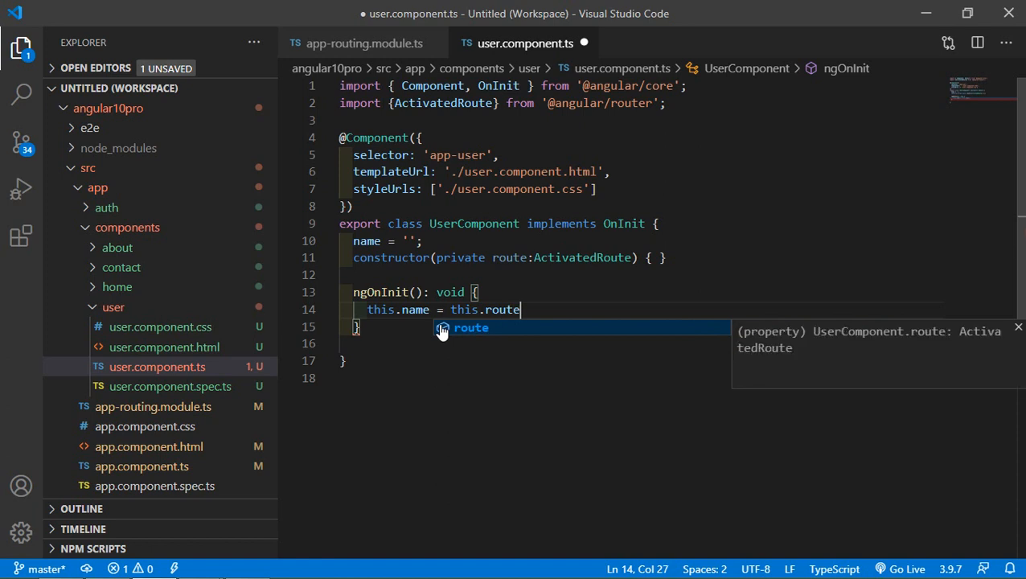
type(".snapshot.")
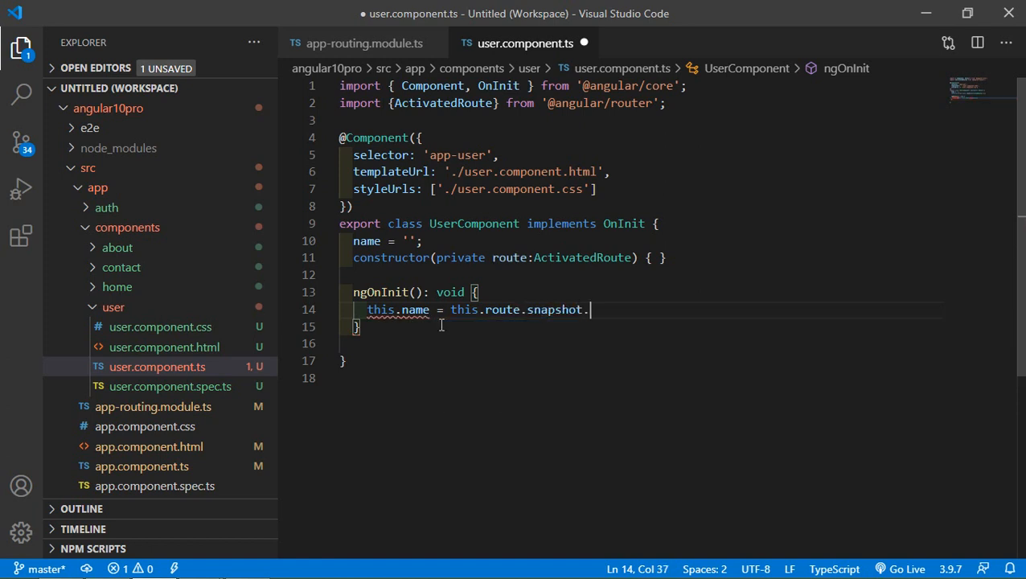
type("params")
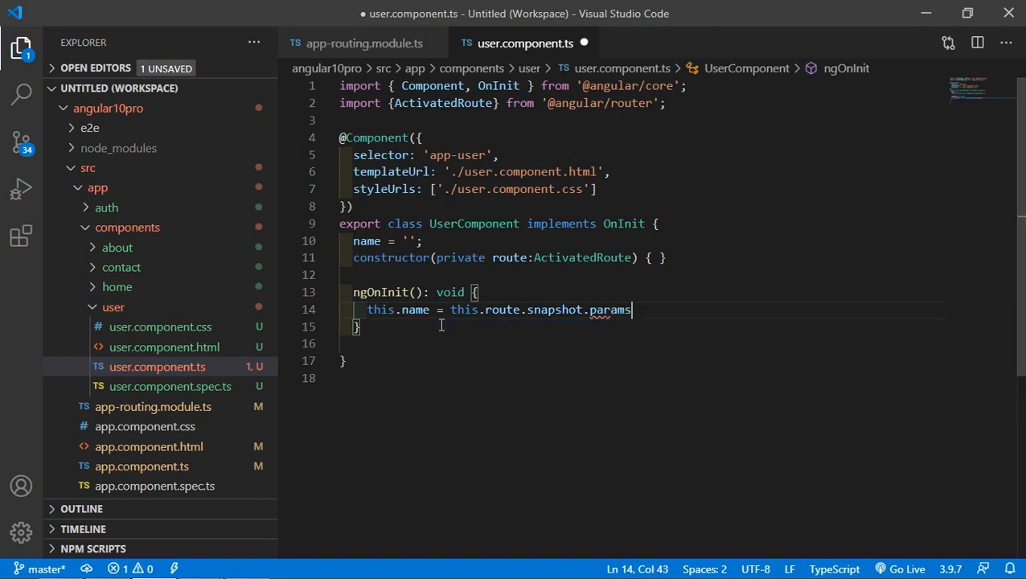
type(".")
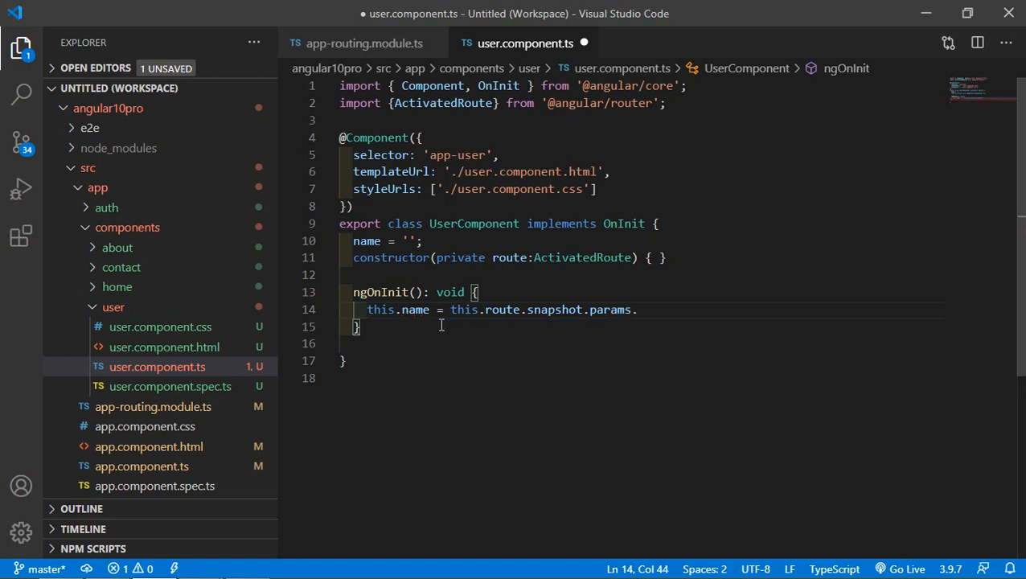
mouse_move(371, 48)
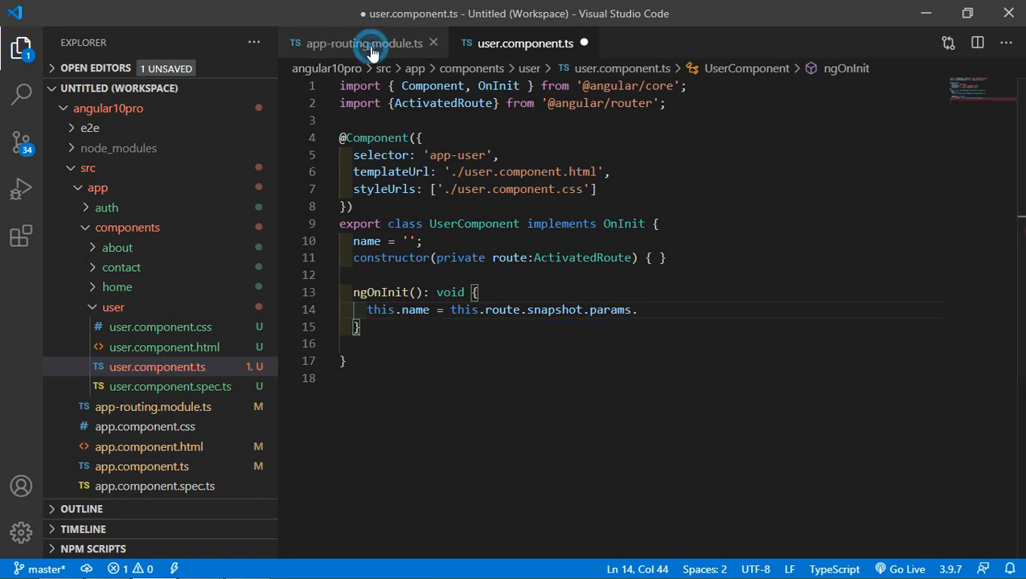
left_click(367, 42)
type("name;")
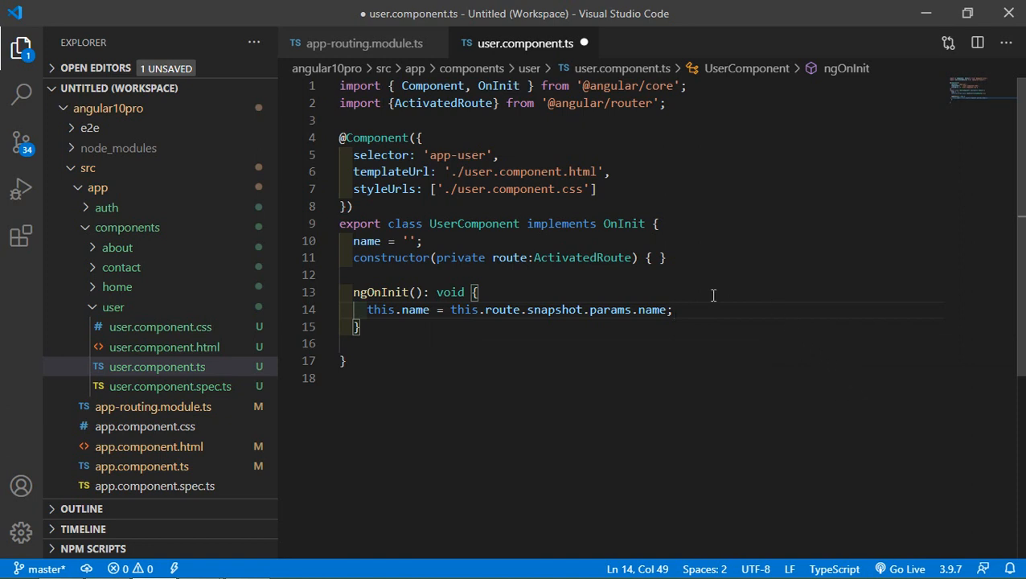
left_click(523, 394)
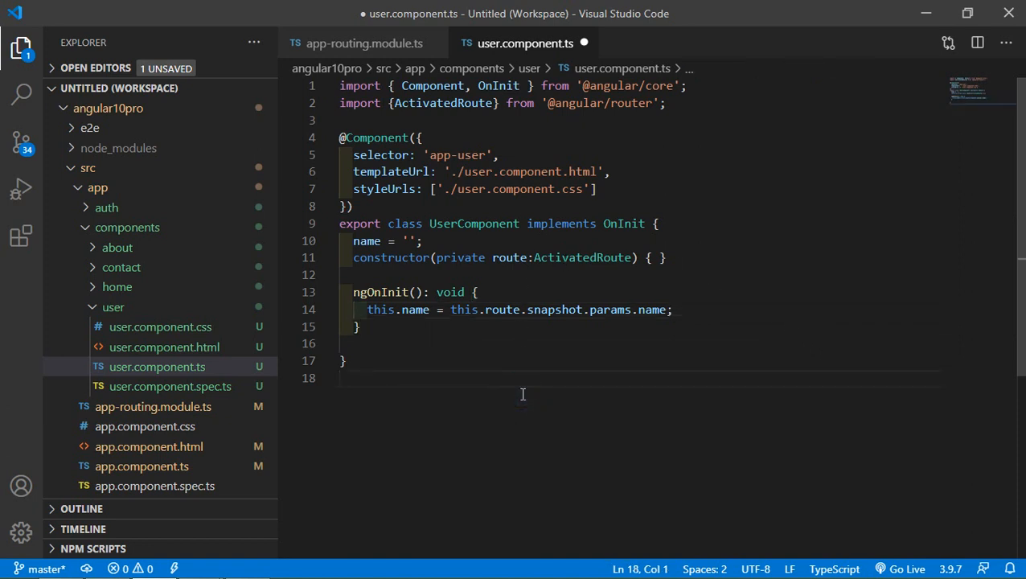
- Save user.component.ts, review the user/:name route, and switch to user.component.html
key("Ctrl+S")
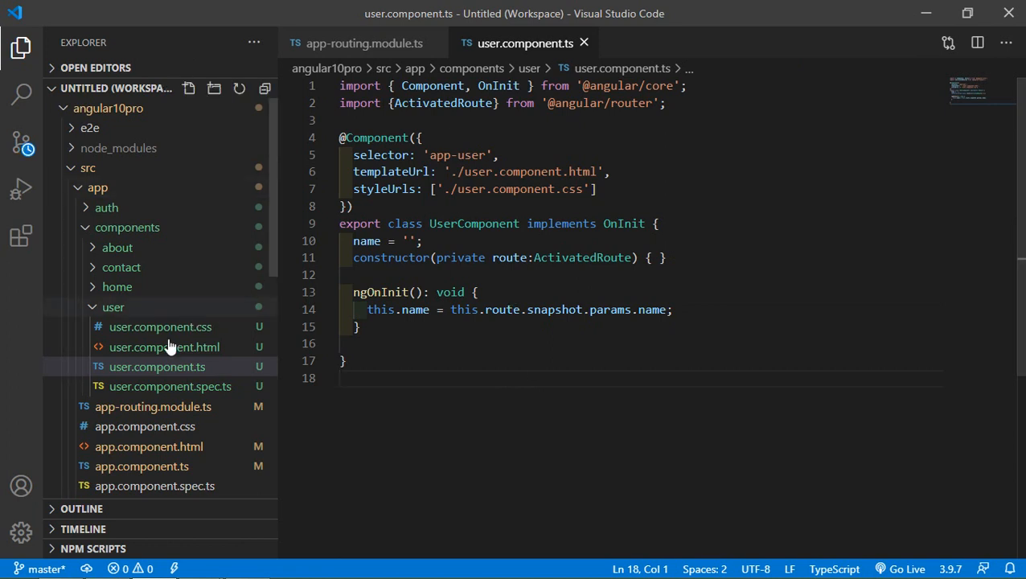
left_click(164, 347)
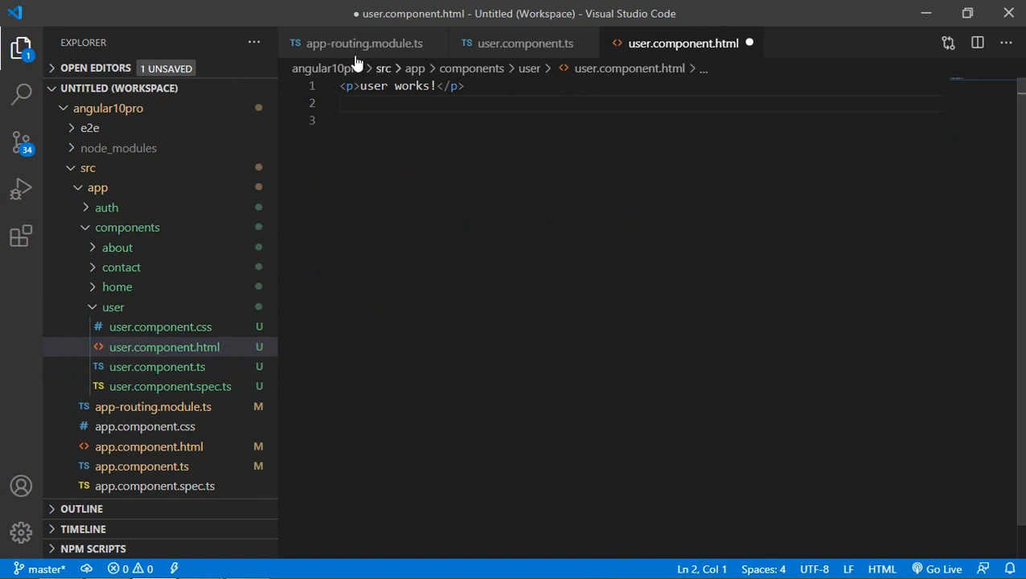
left_click(360, 42)
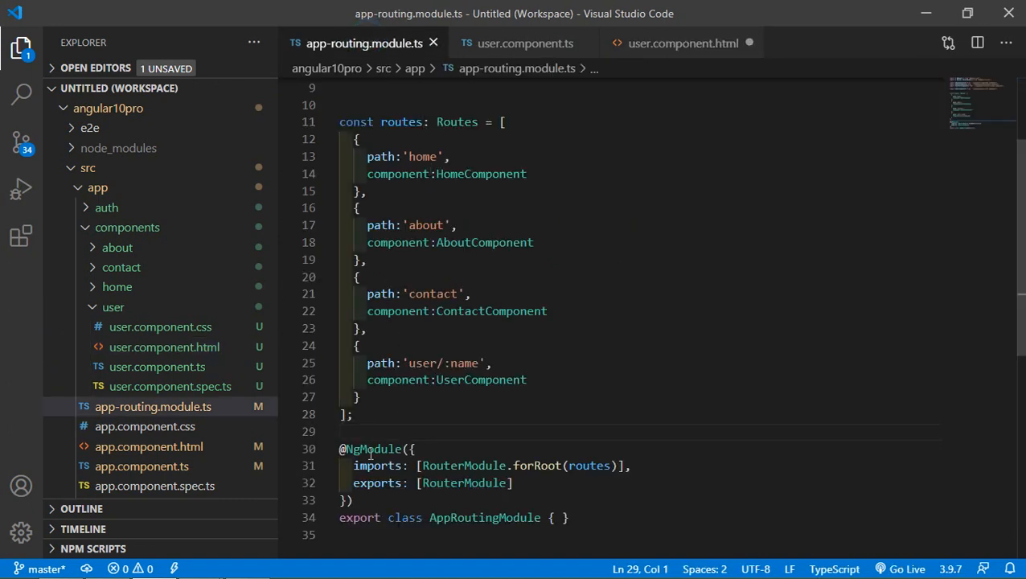
left_click(532, 42)
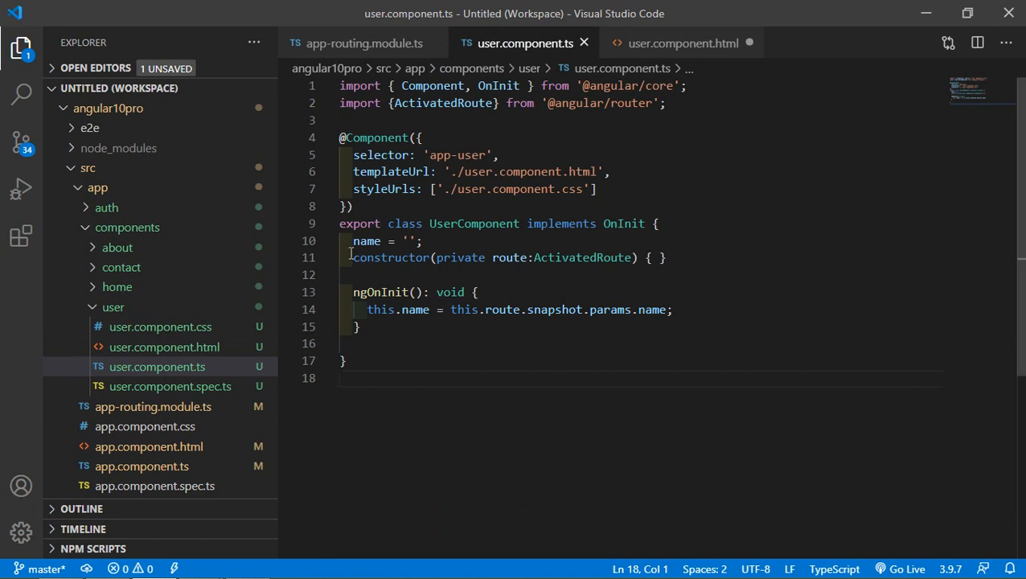
left_click(682, 42)
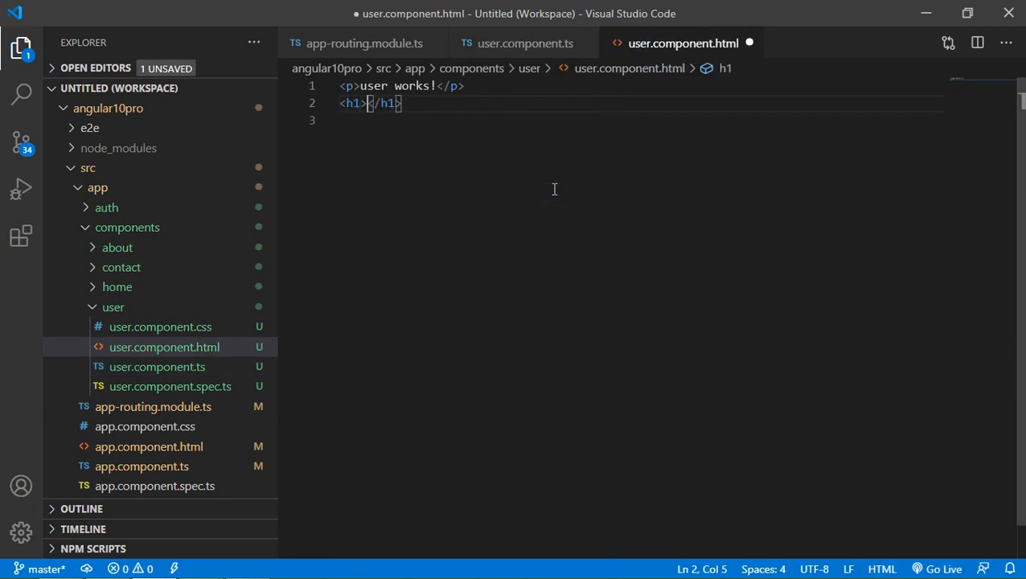
- Add <h1>{{name}}</h1> to the user component template
type("{{}}")
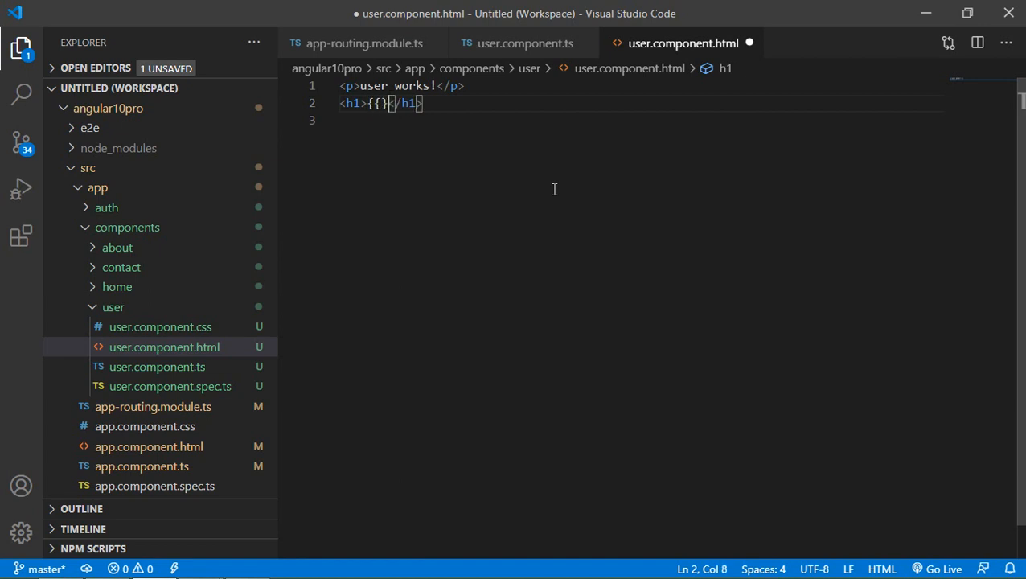
type("nam")
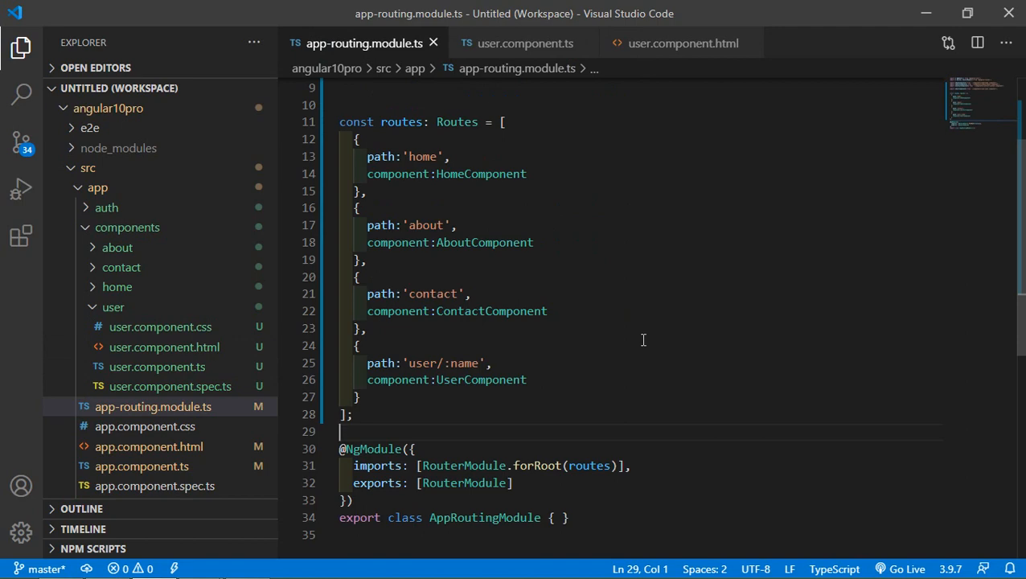
- In Firefox load localhost:4200/user/jeniffer to see the name rendered as a heading
key("alt+tab")
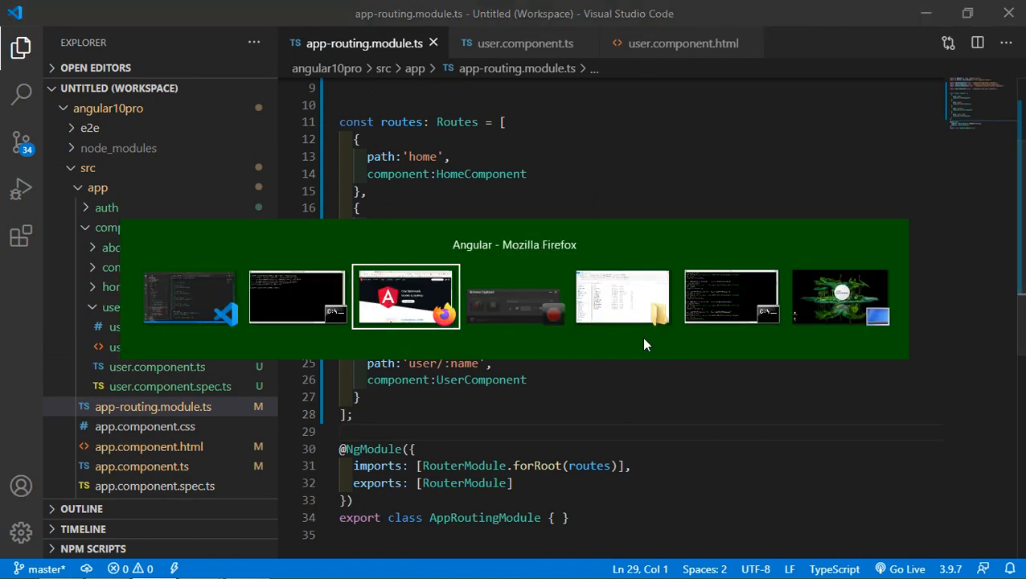
left_click(405, 296)
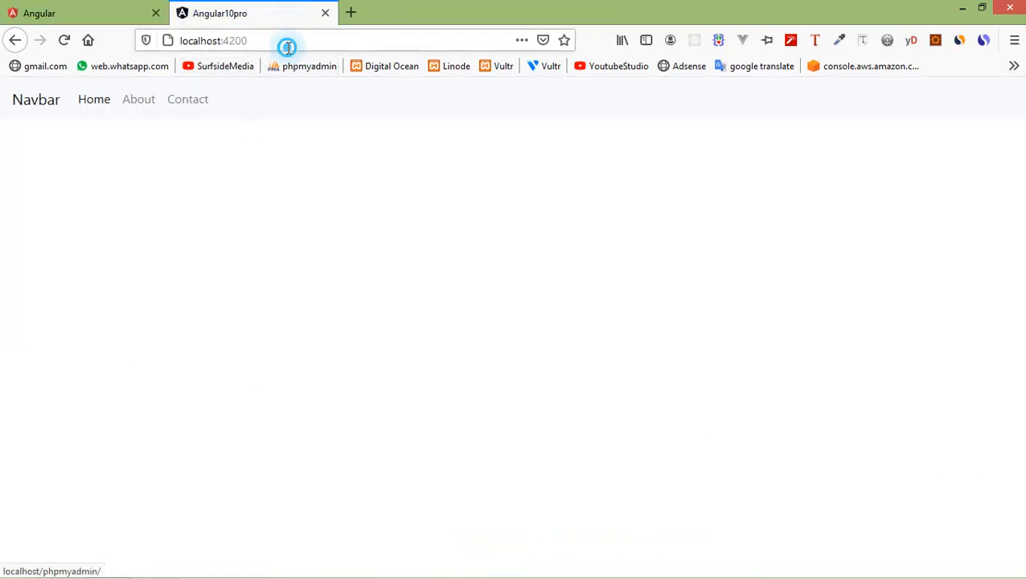
type("/u")
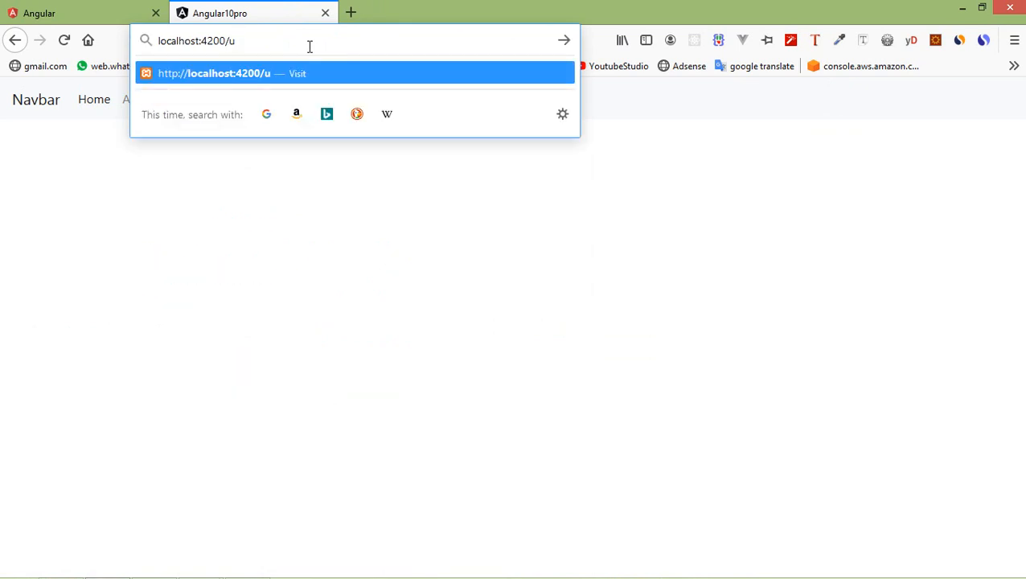
type("ser")
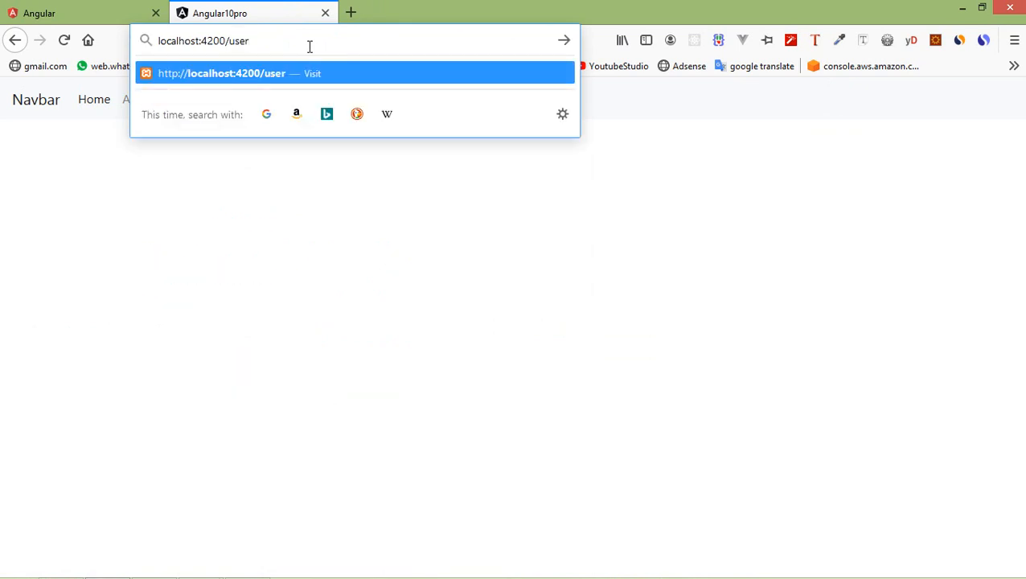
type("/")
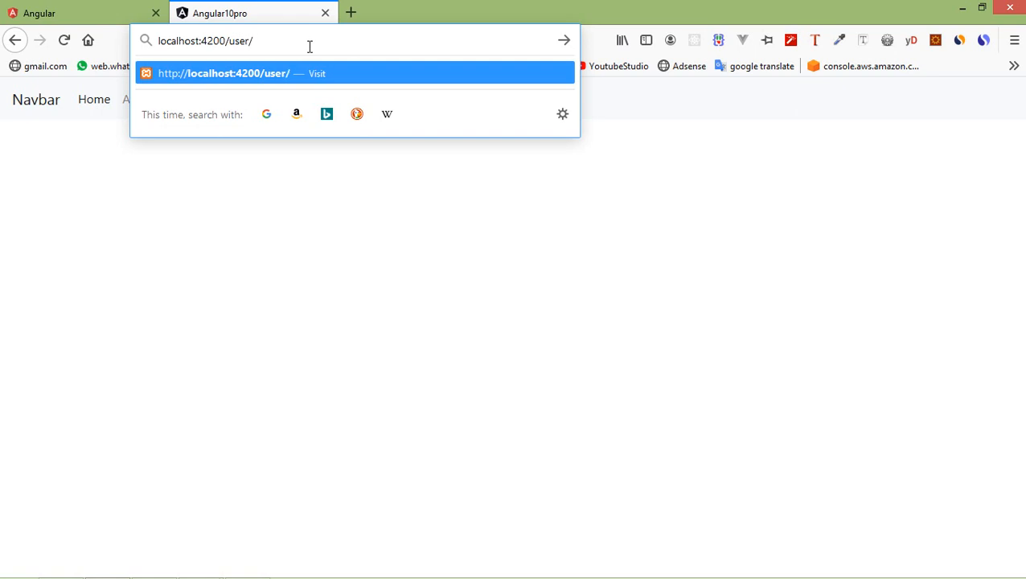
type("jenn")
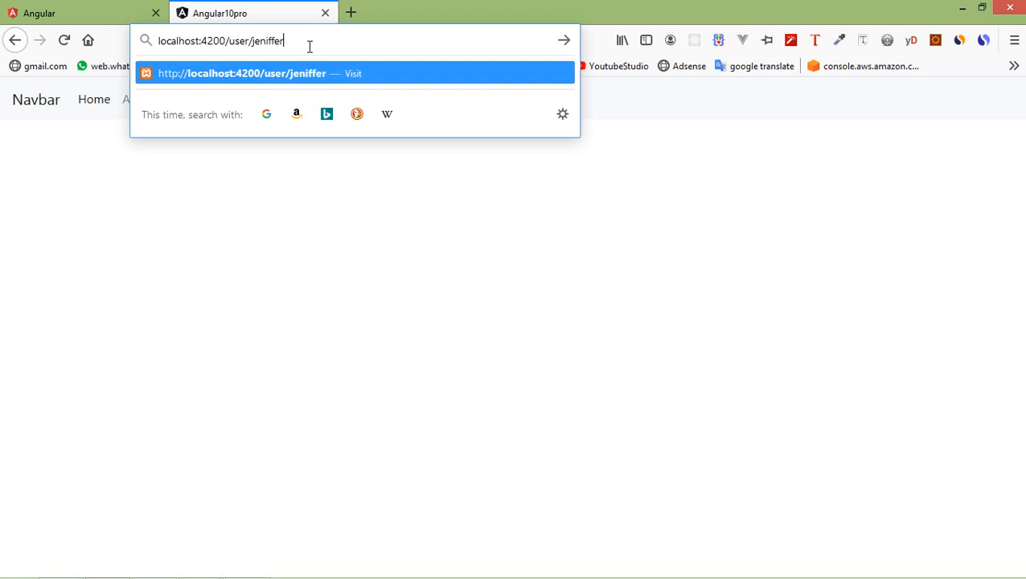
key("Enter")
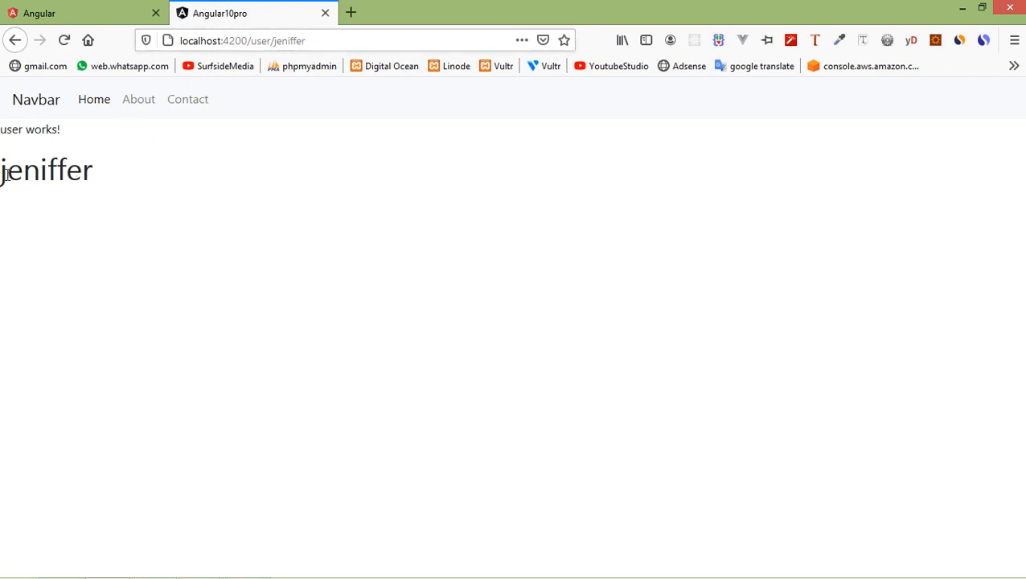
mouse_move(174, 240)
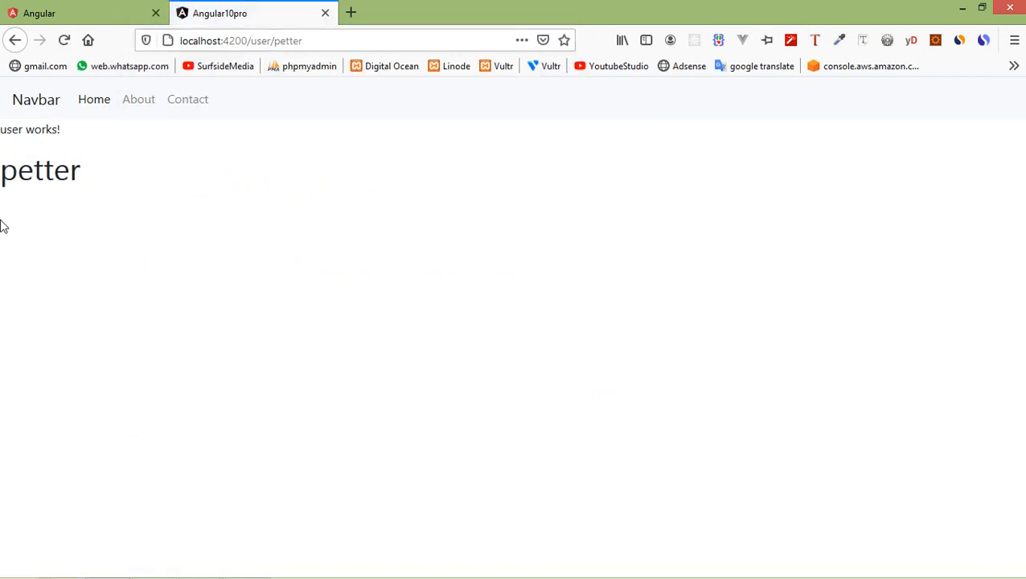
- Select the heading text petter shown at localhost:4200/user/petter
double_click(39, 169)
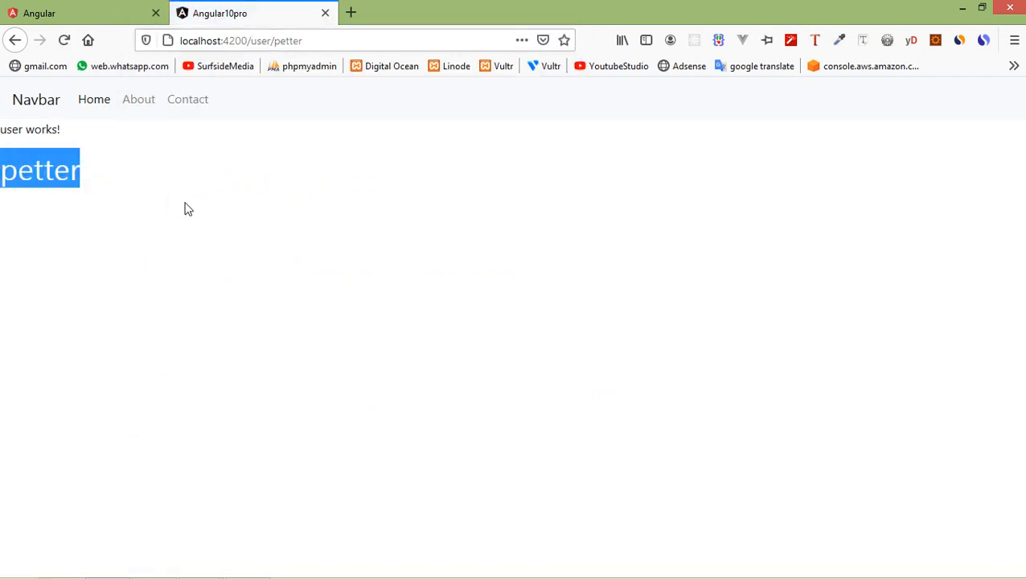